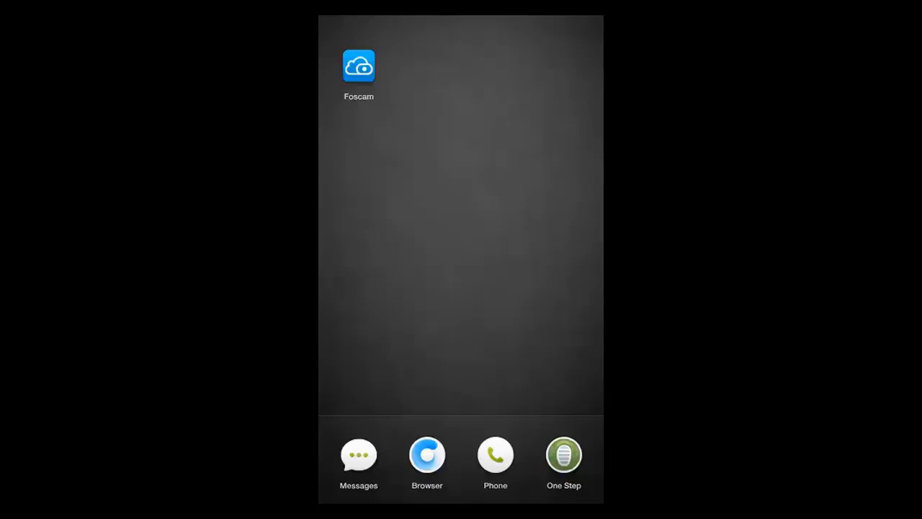
Launch Foscam and bring up the account side menu with Album, Messages and Settings
{"action": "left_click", "coordinate": [359, 66]}
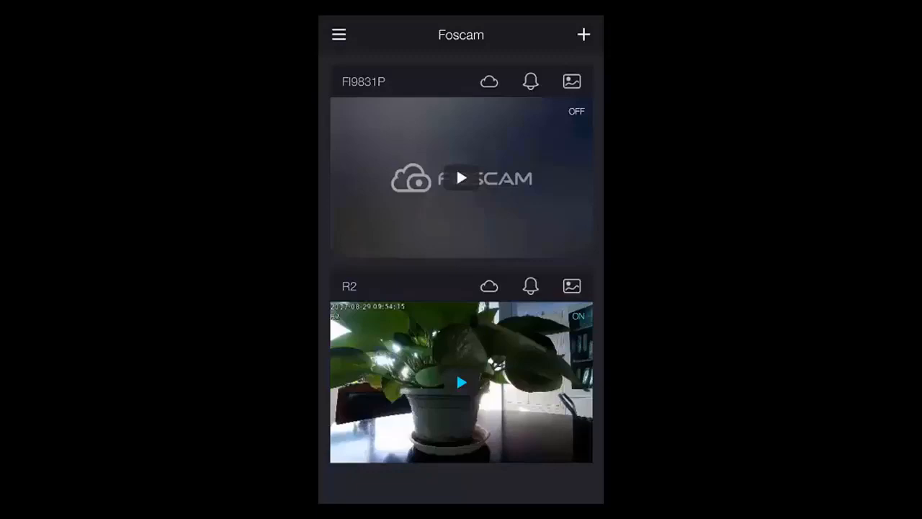
{"action": "left_click", "coordinate": [338, 35]}
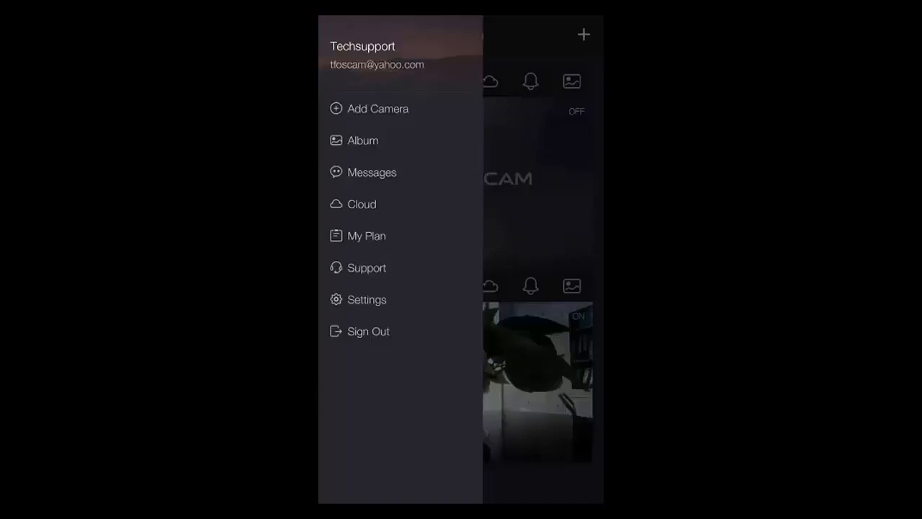
{"action": "left_click", "coordinate": [378, 110]}
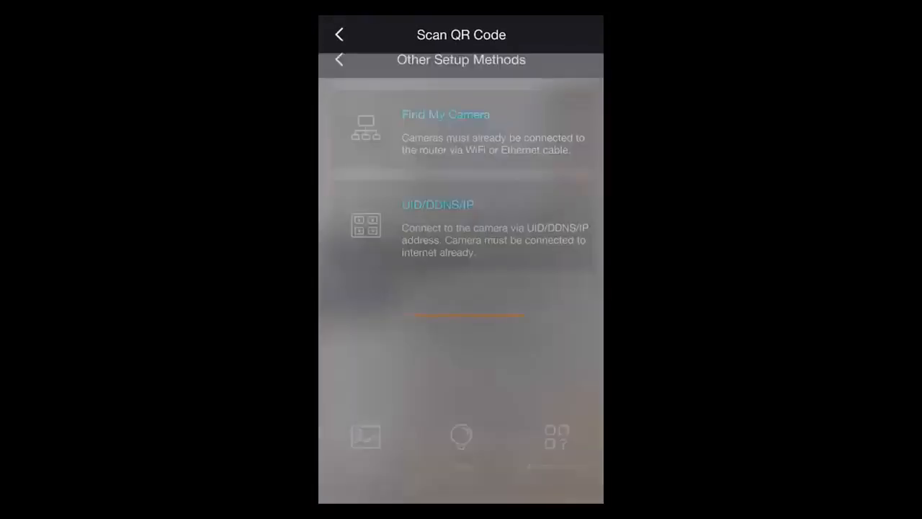
{"action": "left_click", "coordinate": [338, 35]}
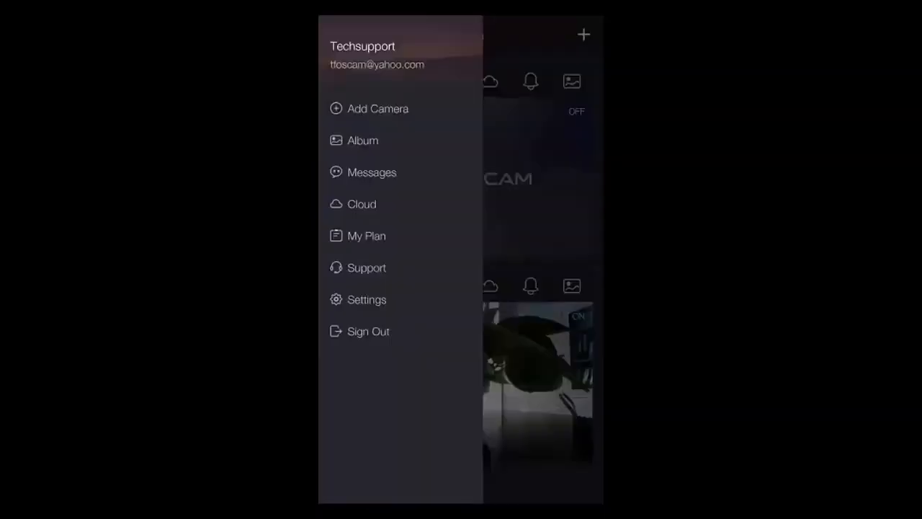
{"action": "left_click", "coordinate": [363, 141]}
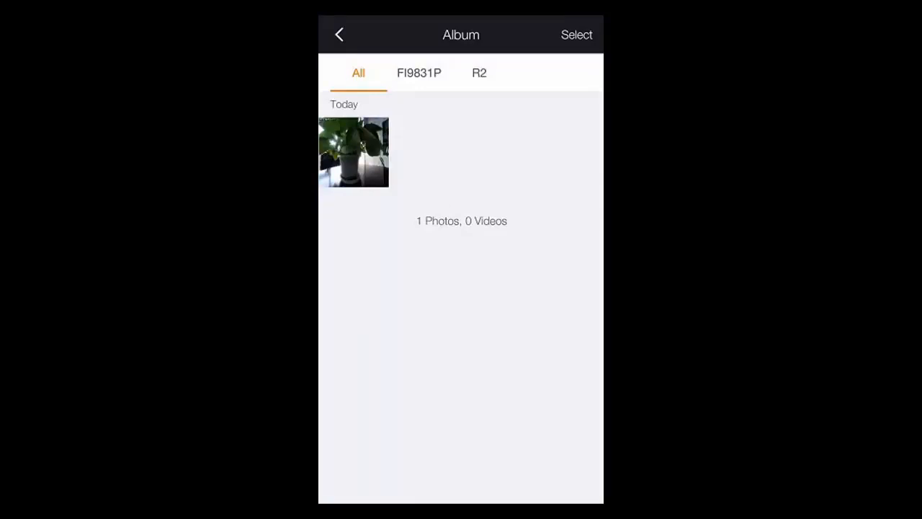
{"action": "left_click", "coordinate": [417, 72]}
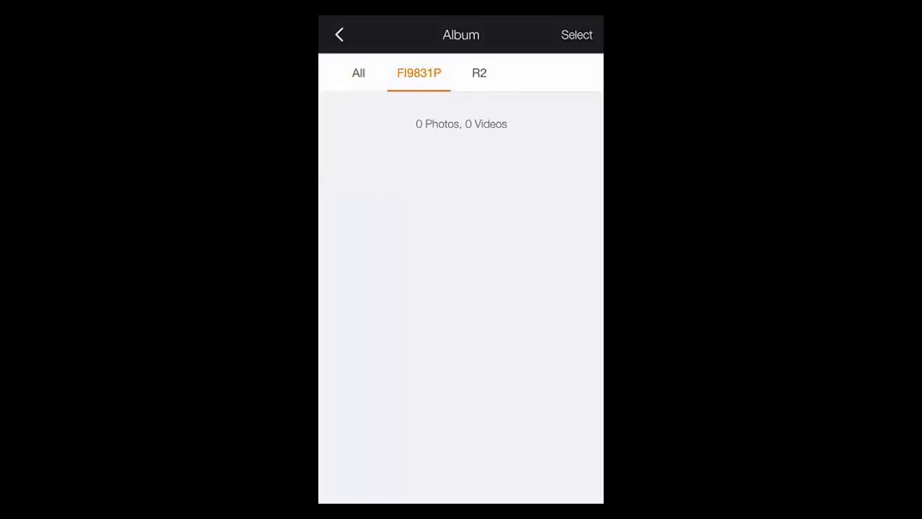
{"action": "left_click", "coordinate": [479, 72]}
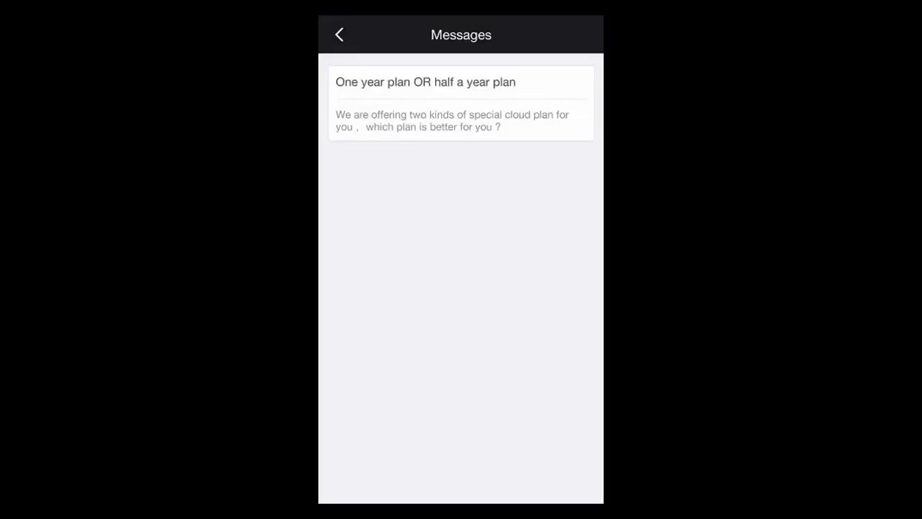
{"action": "left_click", "coordinate": [461, 102]}
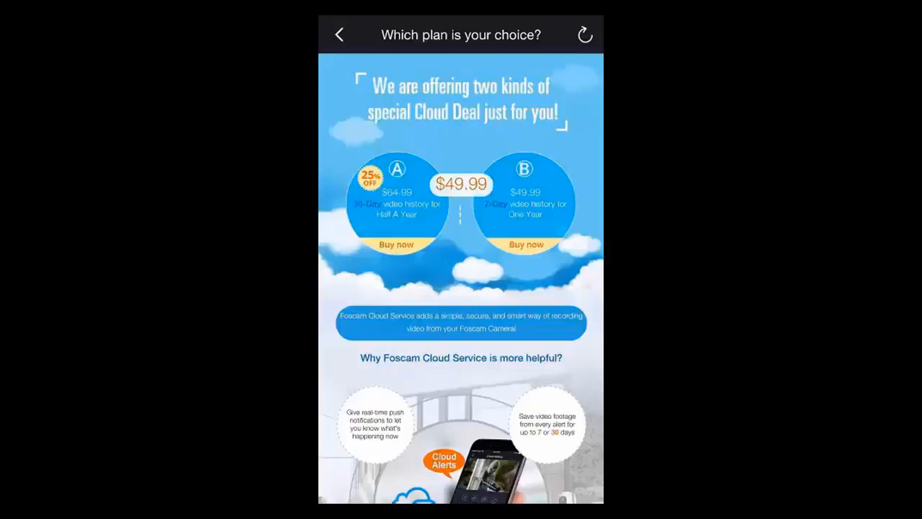
{"action": "left_click", "coordinate": [340, 34]}
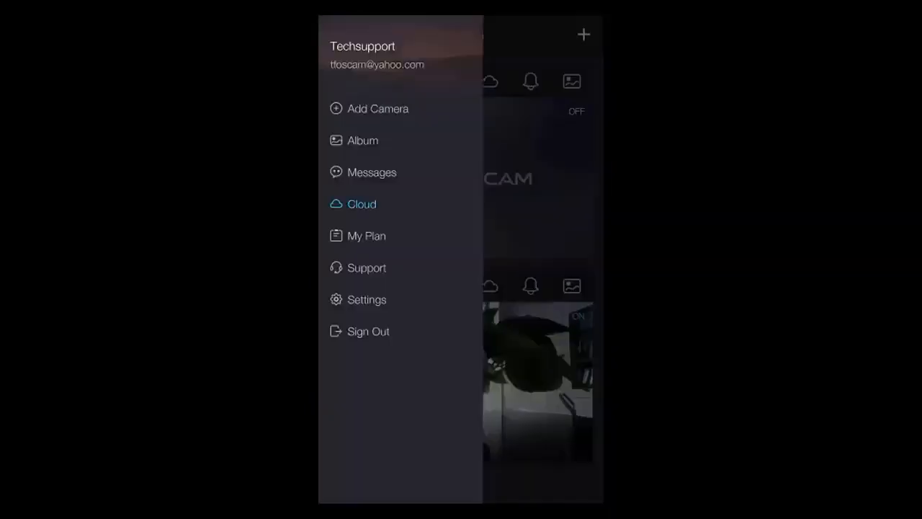
{"action": "left_click", "coordinate": [362, 204]}
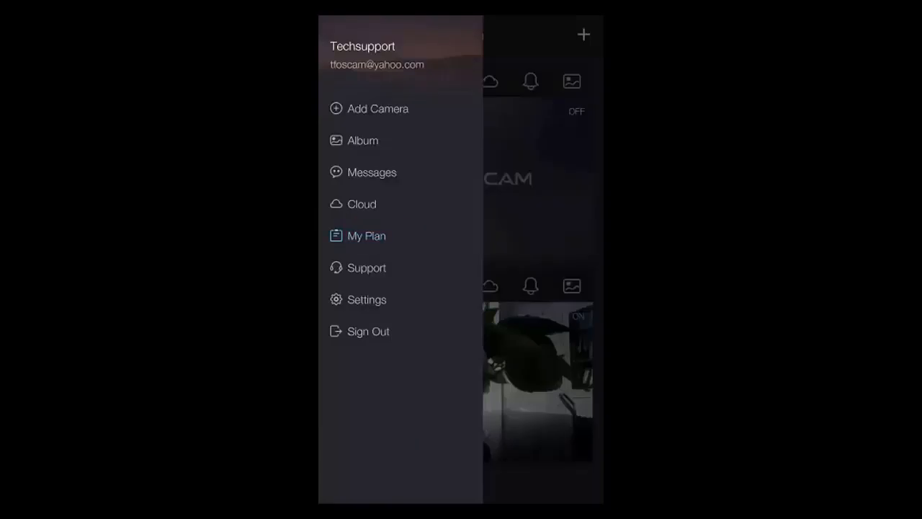
{"action": "left_click", "coordinate": [366, 236]}
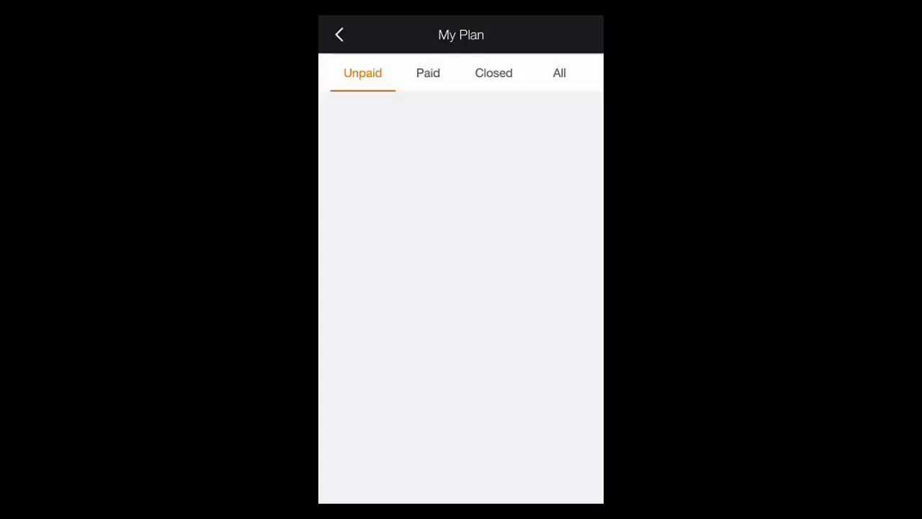
{"action": "left_click", "coordinate": [426, 72]}
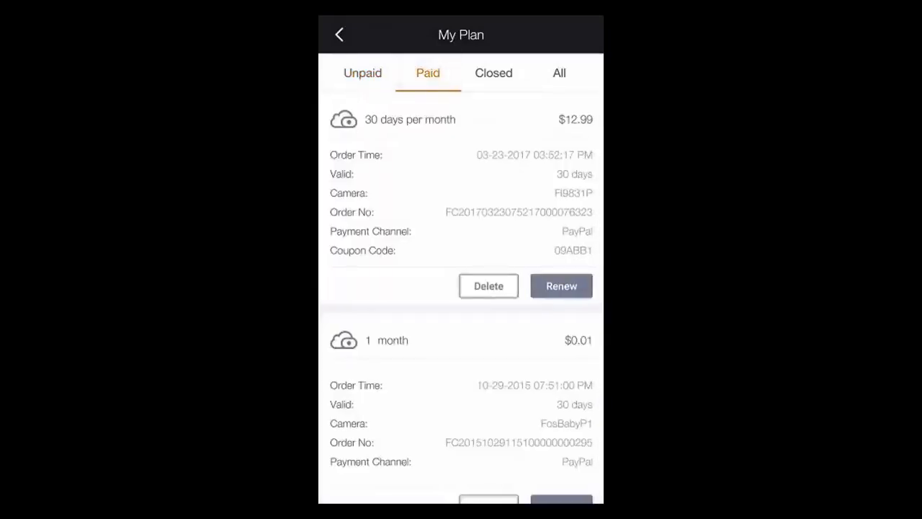
{"action": "left_click", "coordinate": [493, 72]}
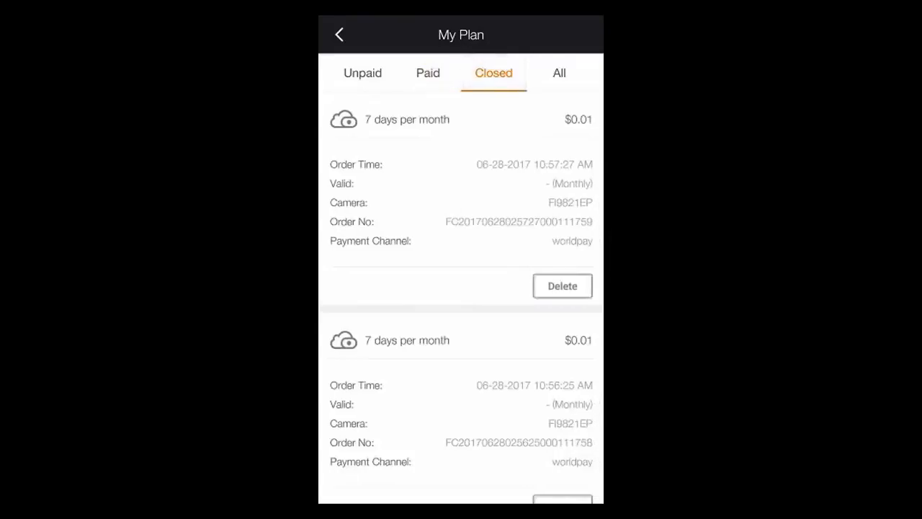
{"action": "left_click", "coordinate": [559, 72]}
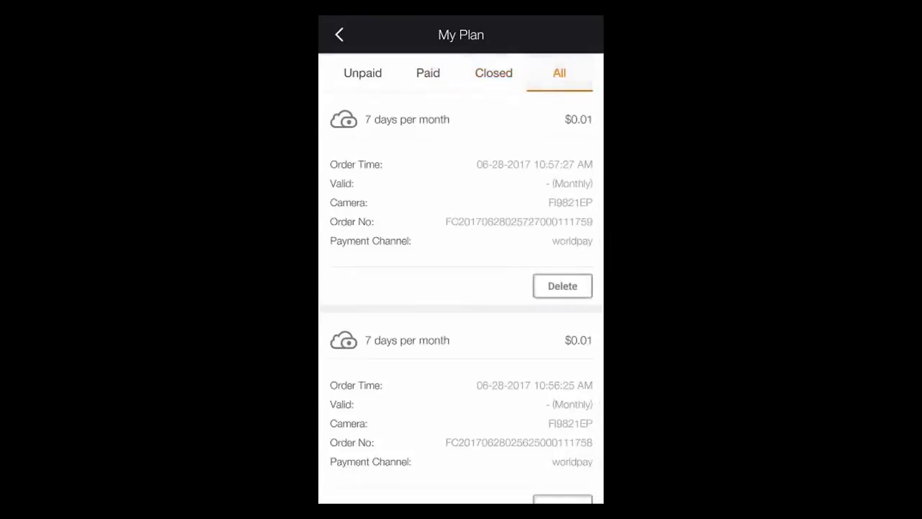
{"action": "left_click", "coordinate": [340, 34]}
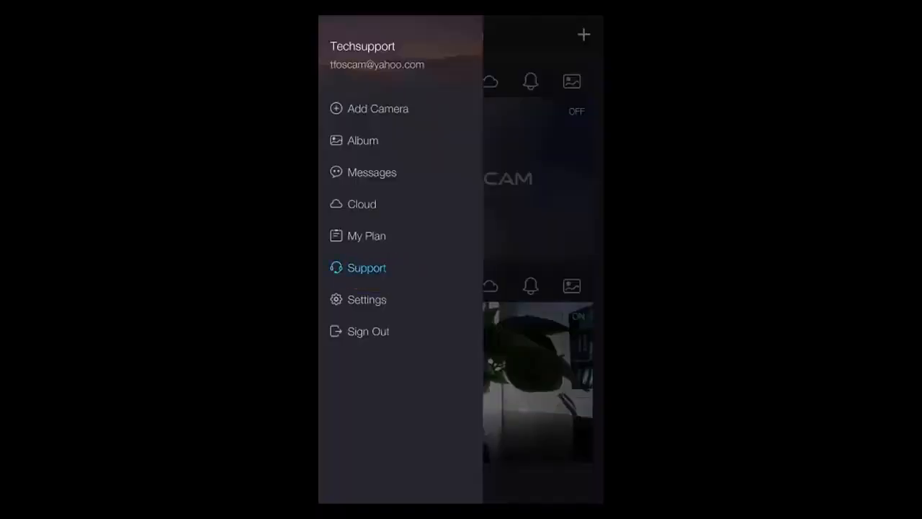
{"action": "left_click", "coordinate": [366, 267]}
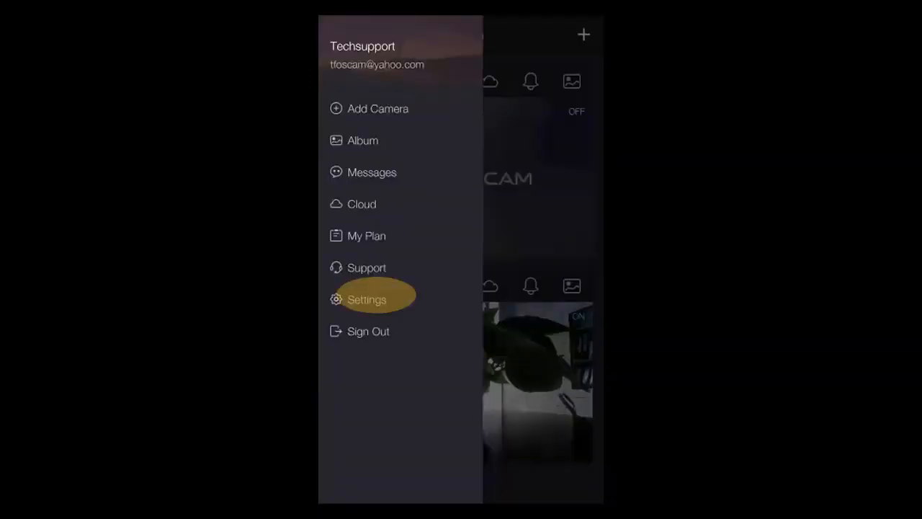
In app settings switch on WiFi Only for Streaming and review the per-camera Push Messages page
{"action": "left_click", "coordinate": [366, 298]}
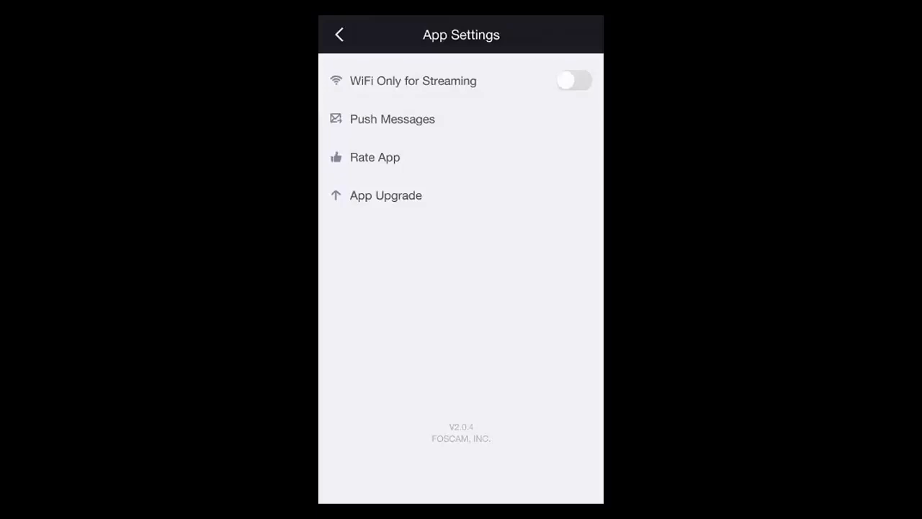
{"action": "left_click", "coordinate": [574, 81]}
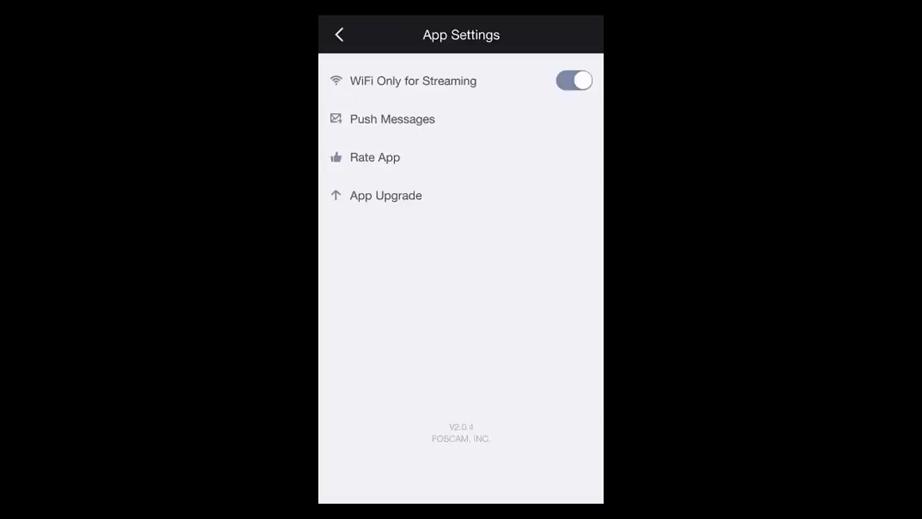
{"action": "left_click", "coordinate": [392, 118]}
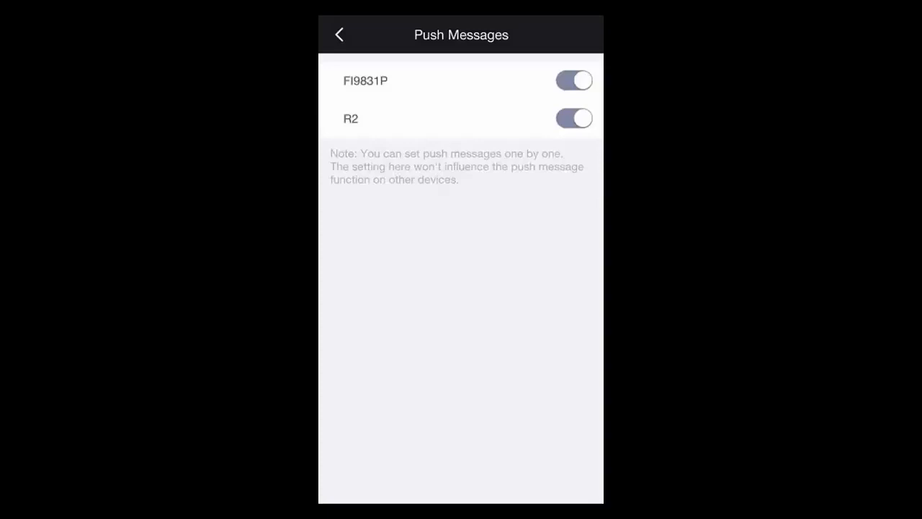
{"action": "left_click", "coordinate": [340, 34]}
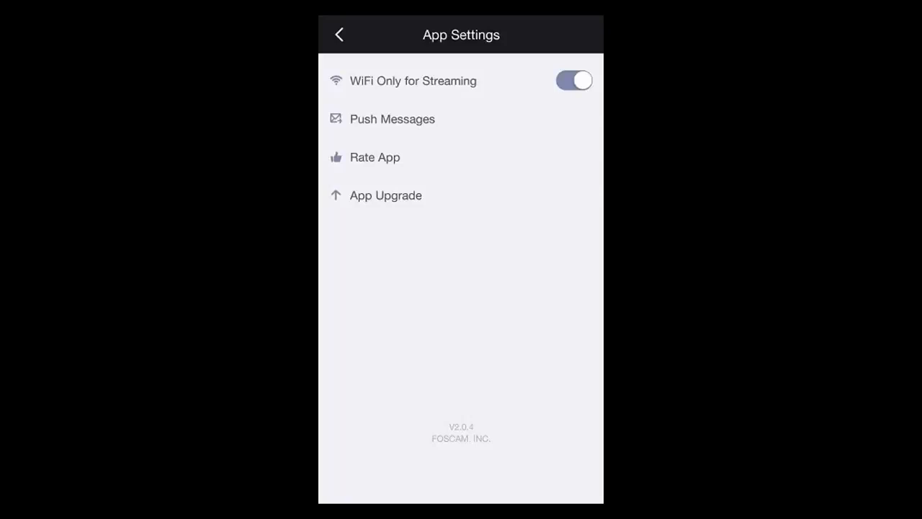
Run App Upgrade to confirm the app is up to date, then request Sign Out
{"action": "left_click", "coordinate": [386, 195]}
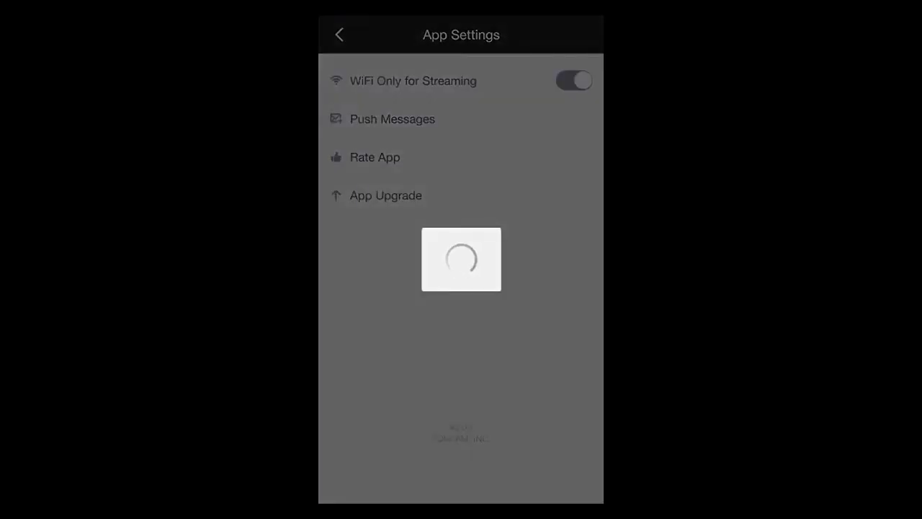
{"action": "left_click", "coordinate": [386, 195]}
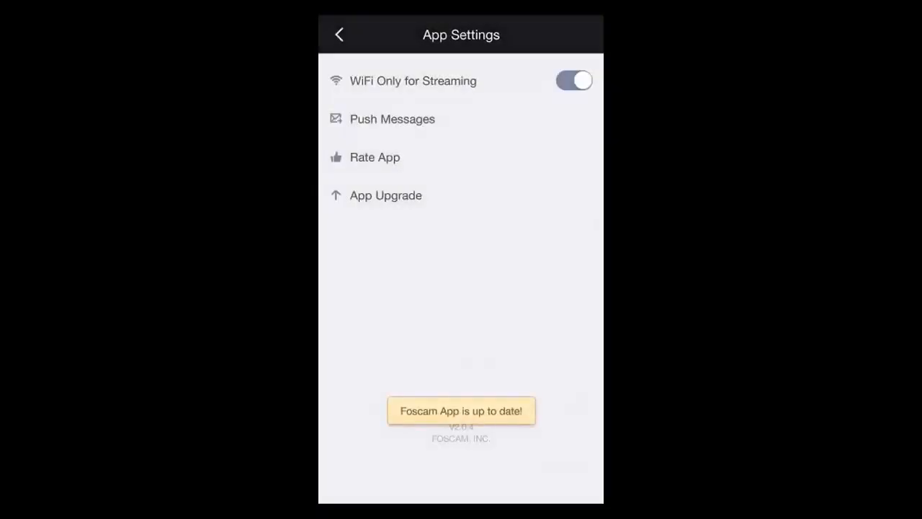
{"action": "left_click", "coordinate": [338, 34]}
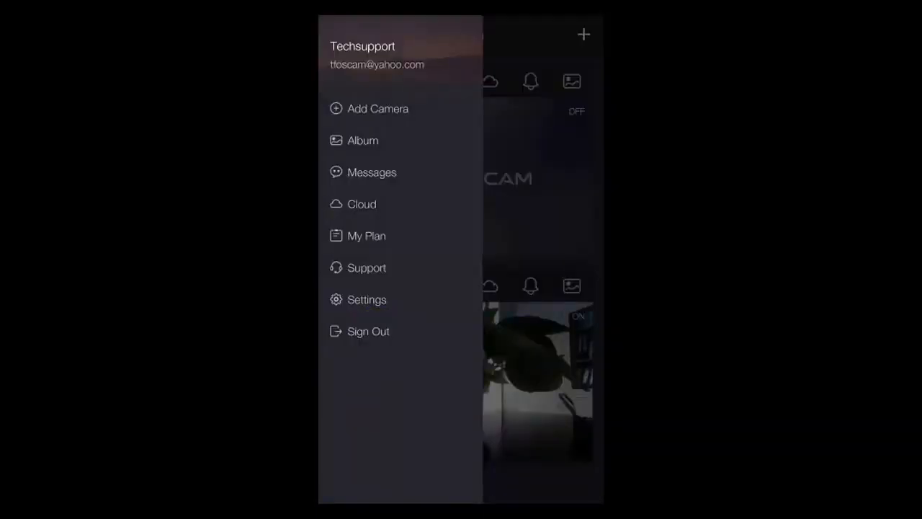
{"action": "left_click", "coordinate": [369, 330]}
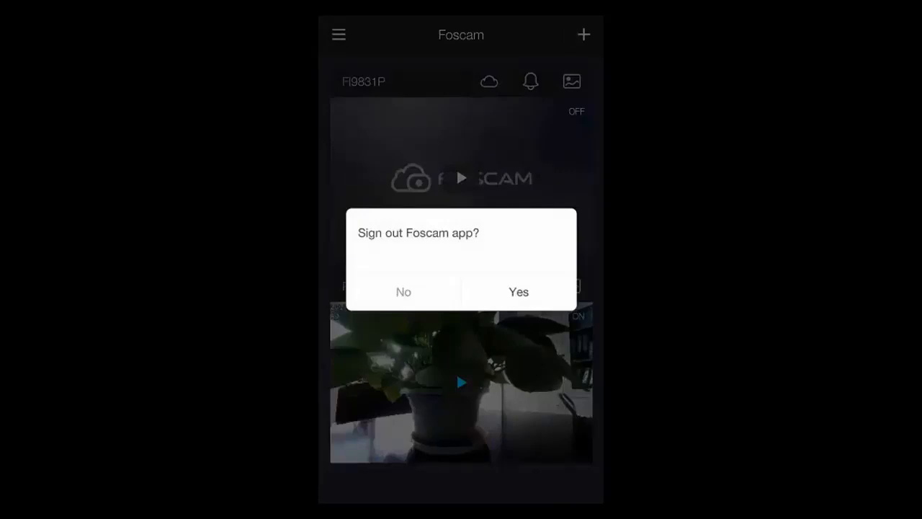
Cancel the sign-out and start live video from camera R2
{"action": "left_click", "coordinate": [403, 291]}
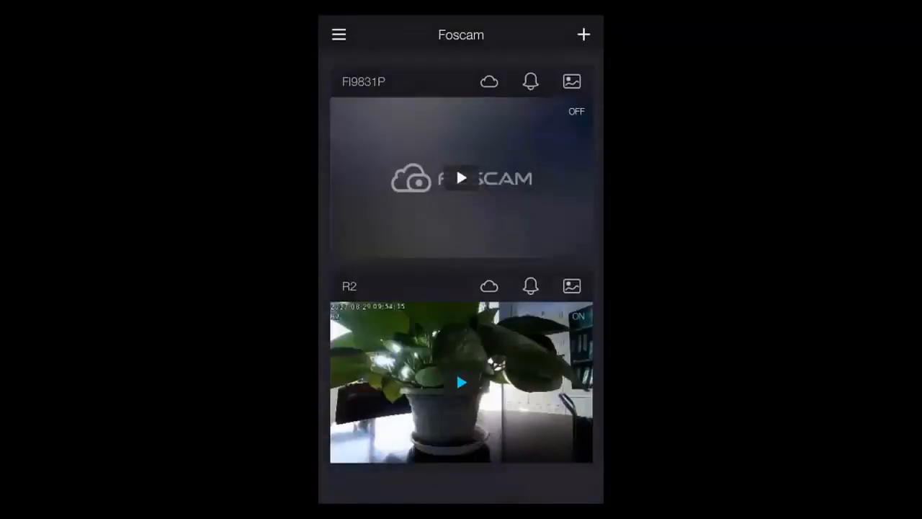
{"action": "left_click", "coordinate": [461, 179]}
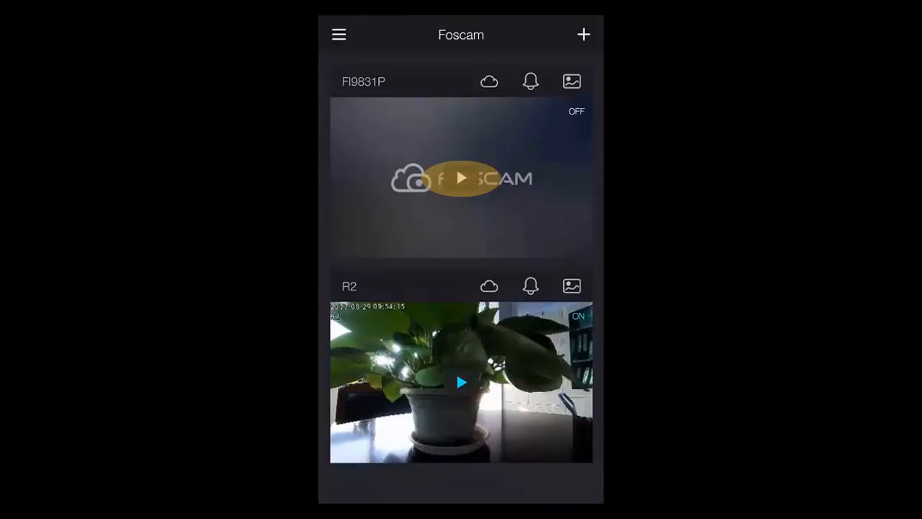
{"action": "left_click", "coordinate": [461, 382]}
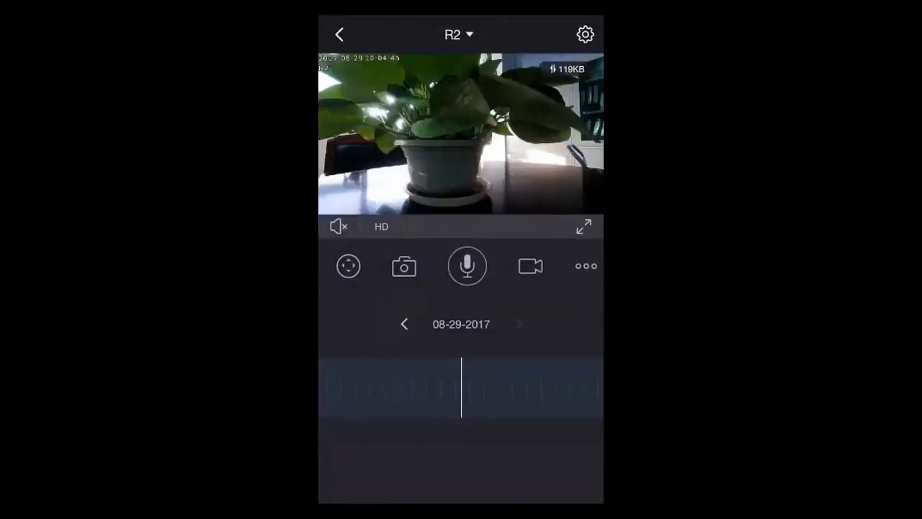
Toggle live audio on and off, then show the pan/tilt pad with Focus and Zoom controls
{"action": "left_click", "coordinate": [337, 226]}
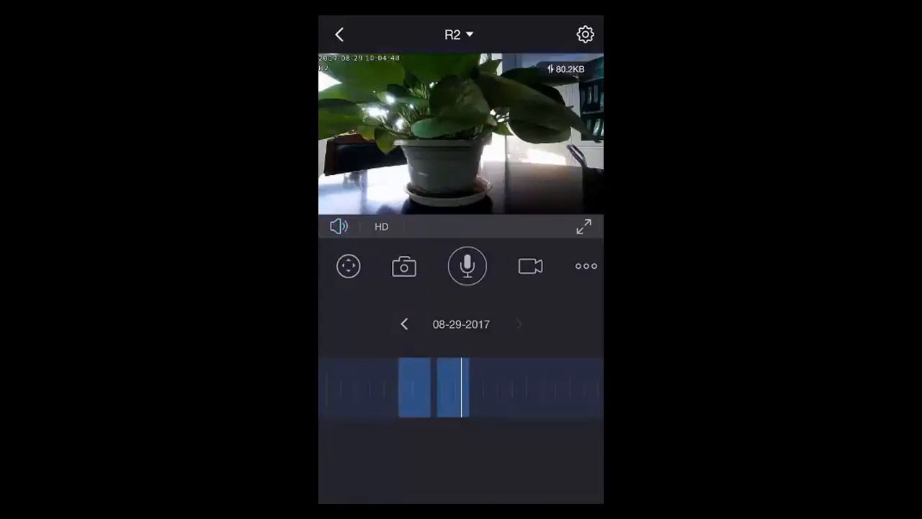
{"action": "left_click", "coordinate": [339, 226]}
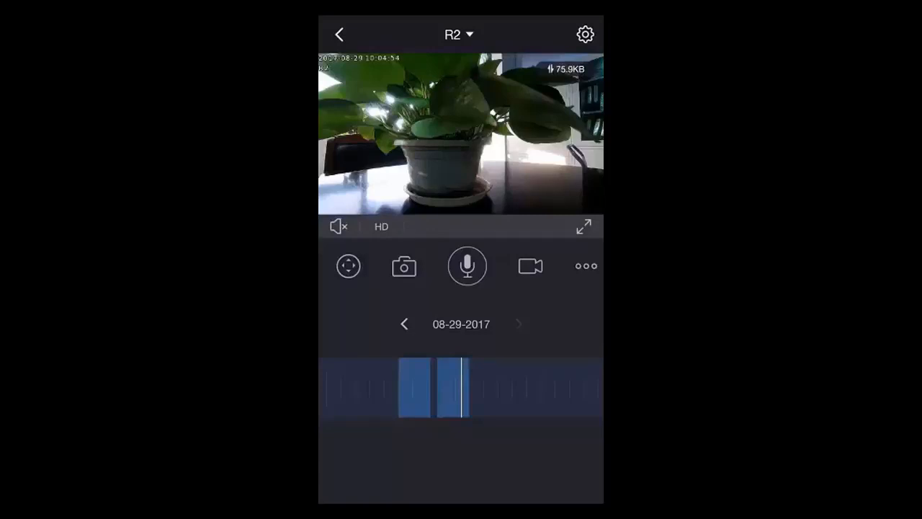
{"action": "left_click", "coordinate": [381, 226]}
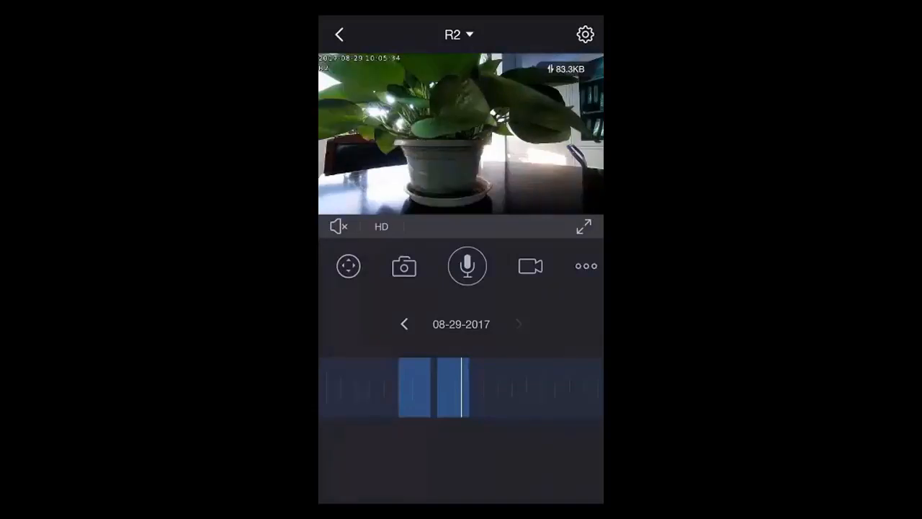
{"action": "left_click", "coordinate": [349, 265]}
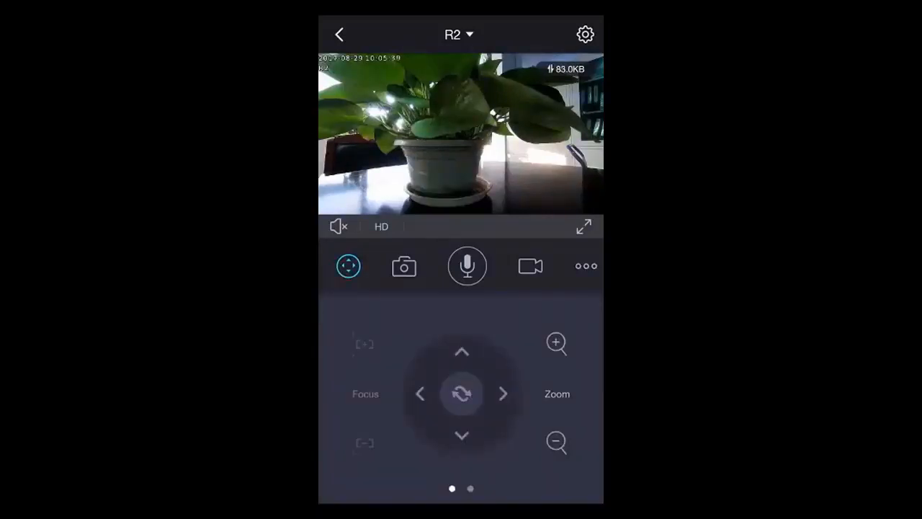
Pan camera R2 left, save a snapshot to the album and unmute the camera audio
{"action": "left_click", "coordinate": [421, 394]}
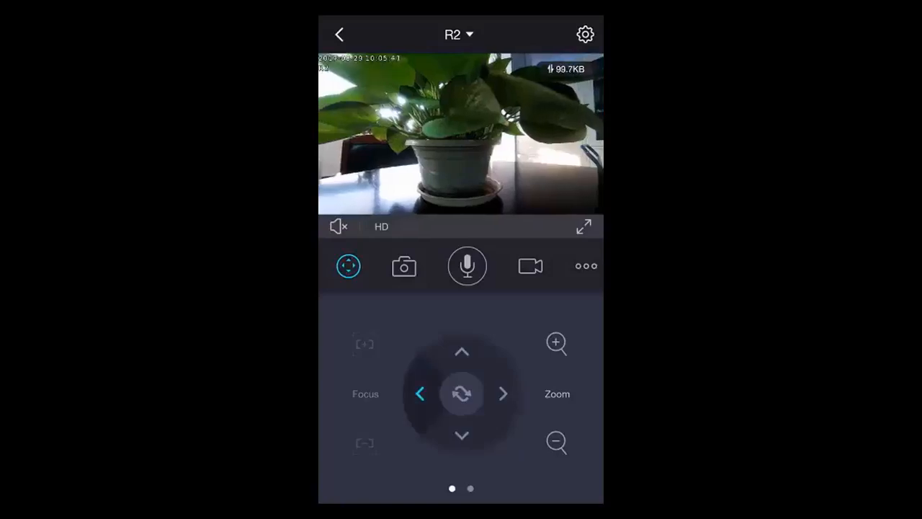
{"action": "left_click", "coordinate": [403, 265]}
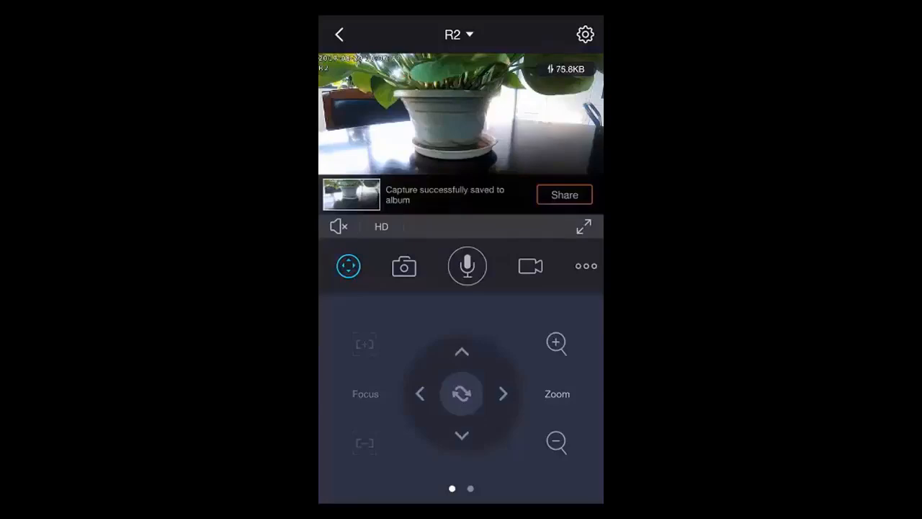
{"action": "left_click", "coordinate": [337, 226]}
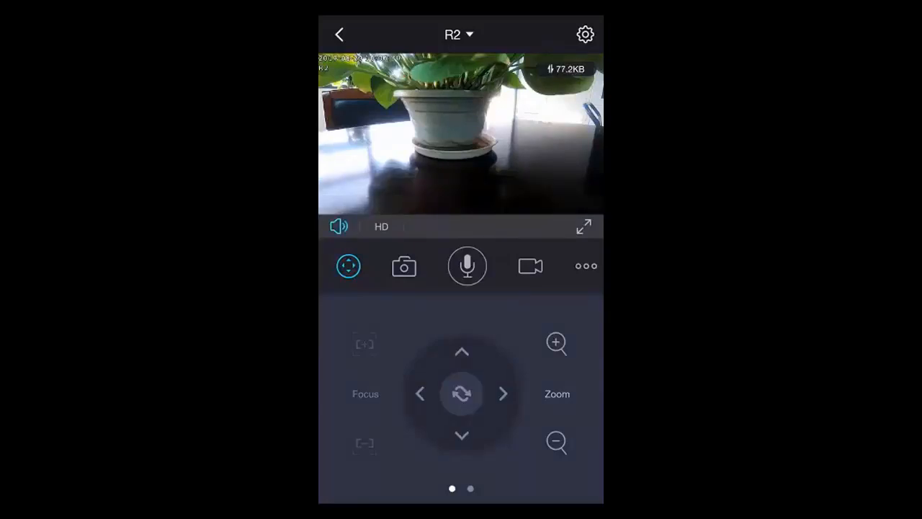
Start two-way talk, allowing the app to record audio, and bring up the night-vision mode panel
{"action": "left_click", "coordinate": [466, 265]}
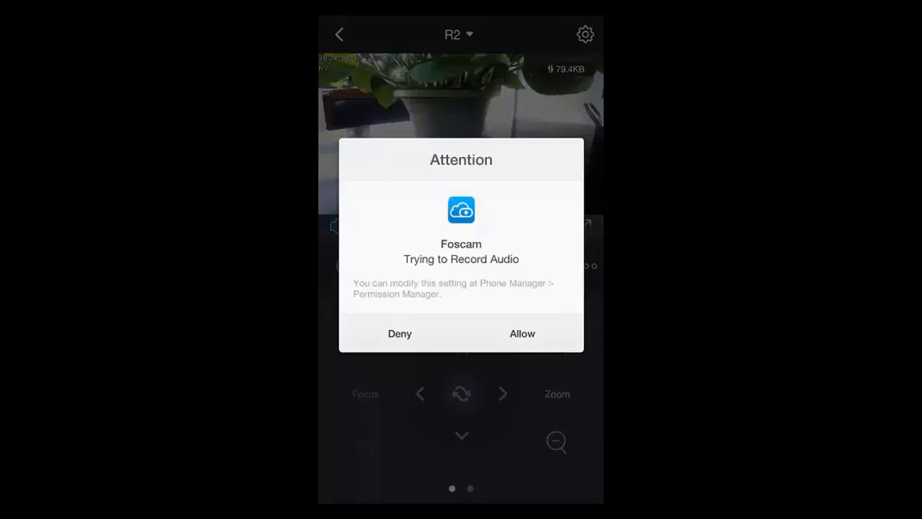
{"action": "left_click", "coordinate": [522, 333]}
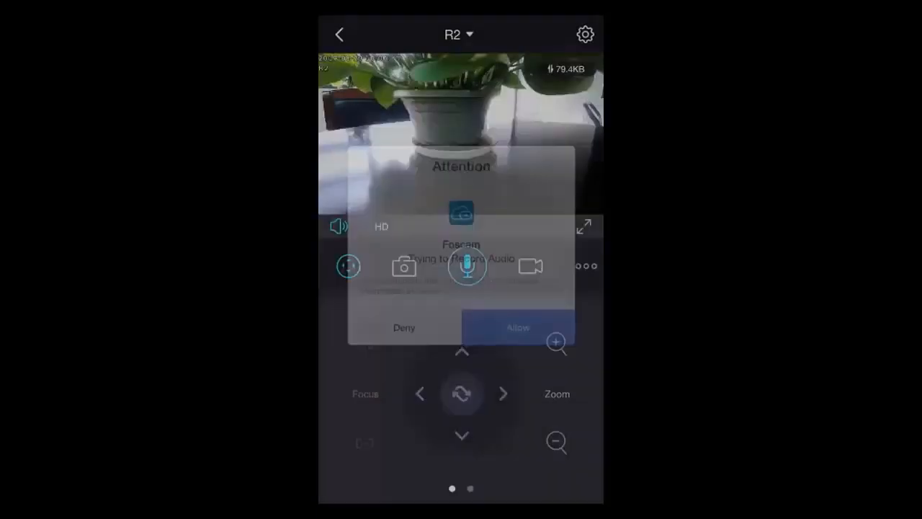
{"action": "left_click", "coordinate": [517, 327]}
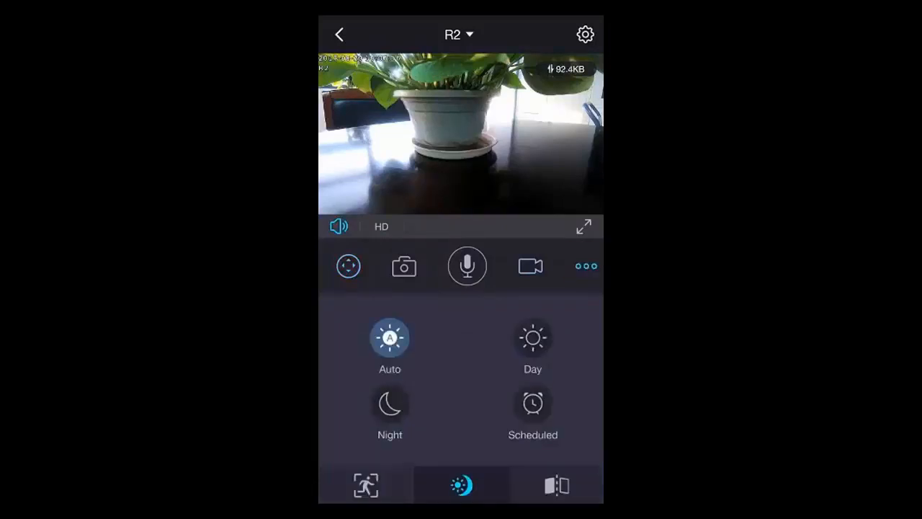
Switch night vision through Day, Night infrared and Scheduled modes
{"action": "left_click", "coordinate": [533, 337]}
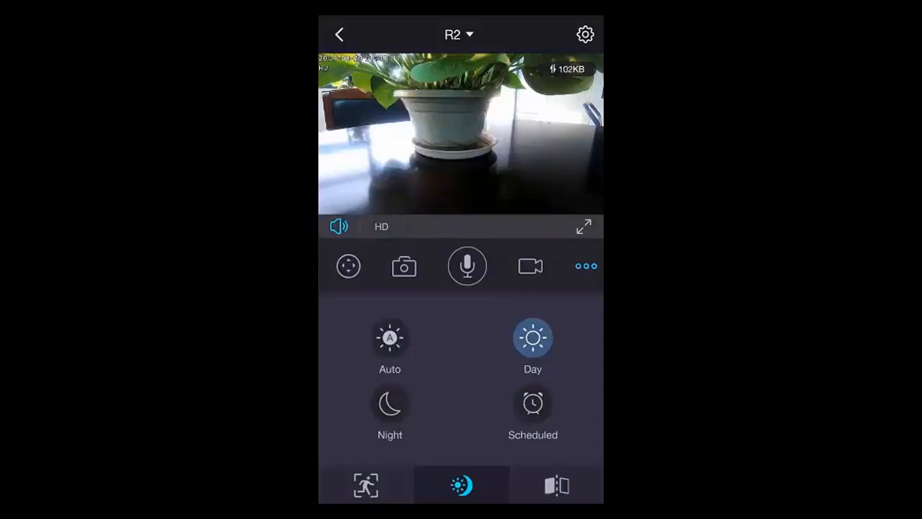
{"action": "left_click", "coordinate": [389, 403]}
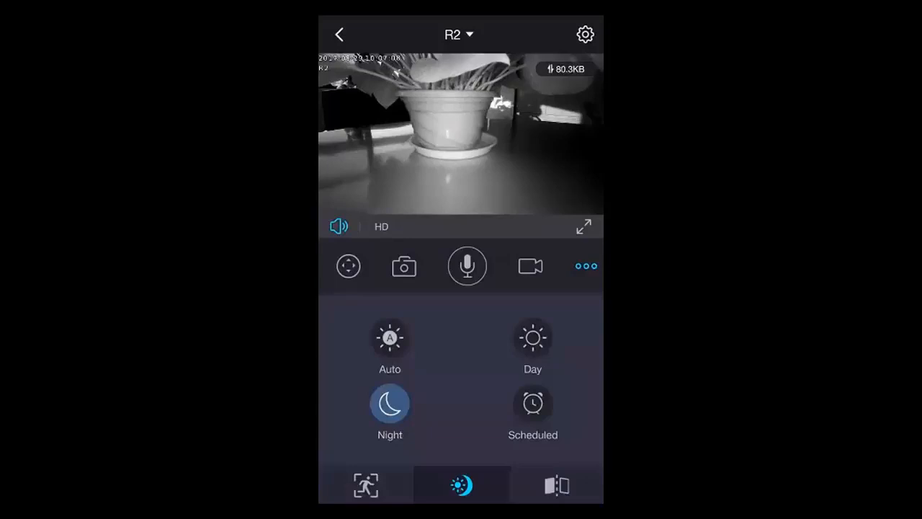
{"action": "left_click", "coordinate": [533, 402]}
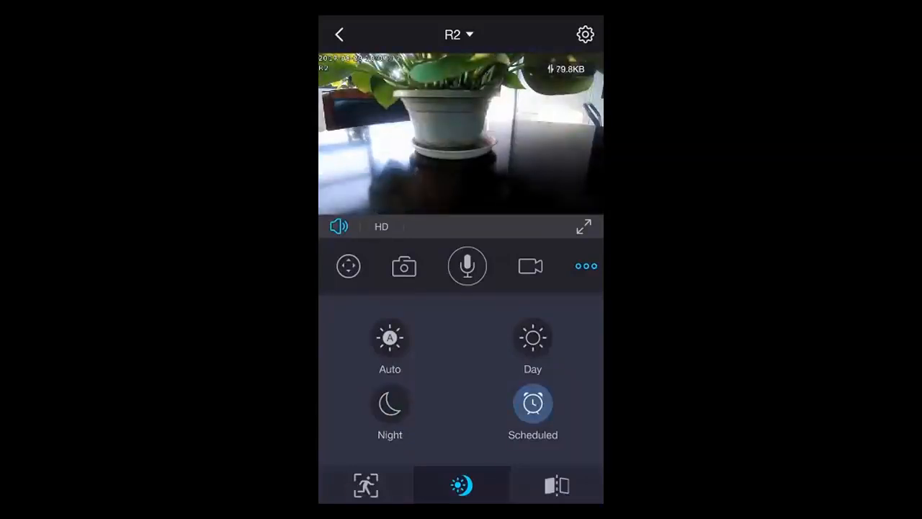
Toggle Sound Detection on and back off in the detection panel
{"action": "left_click", "coordinate": [366, 484]}
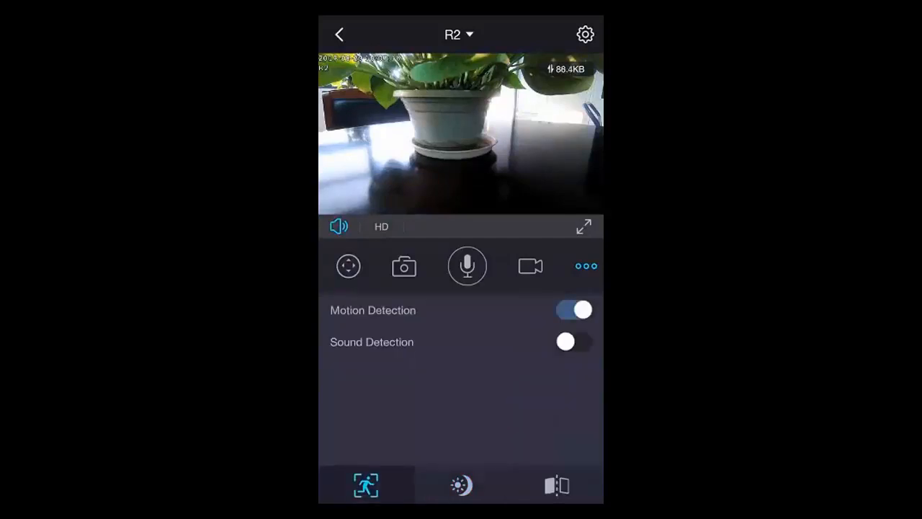
{"action": "left_click", "coordinate": [573, 342]}
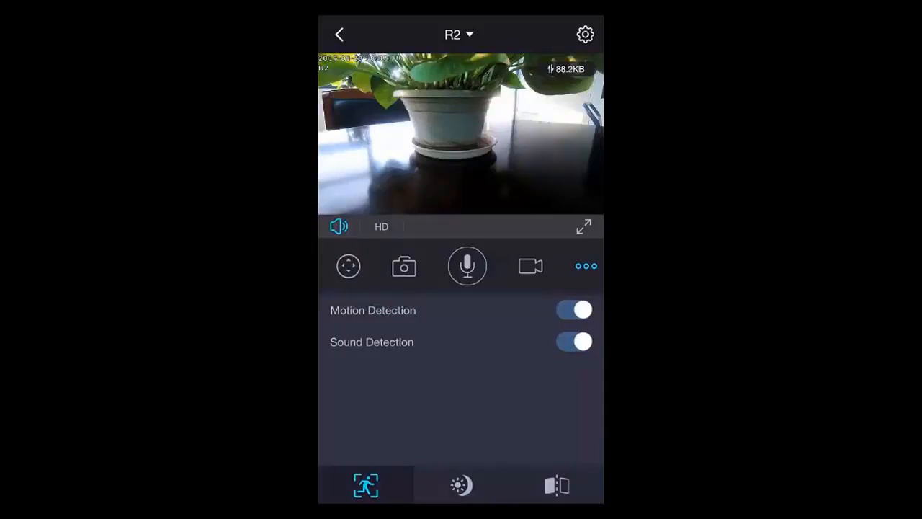
{"action": "left_click", "coordinate": [573, 341]}
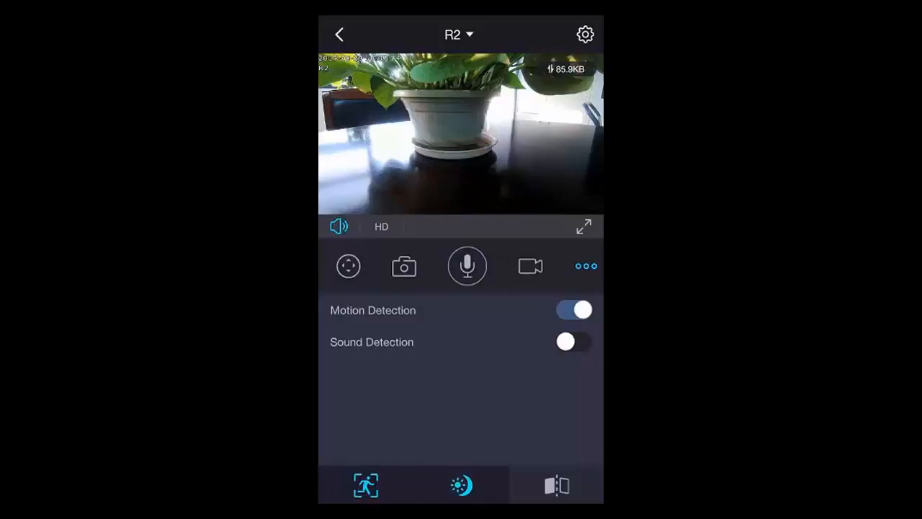
Flip the live video upside down and restore it upright
{"action": "left_click", "coordinate": [556, 484]}
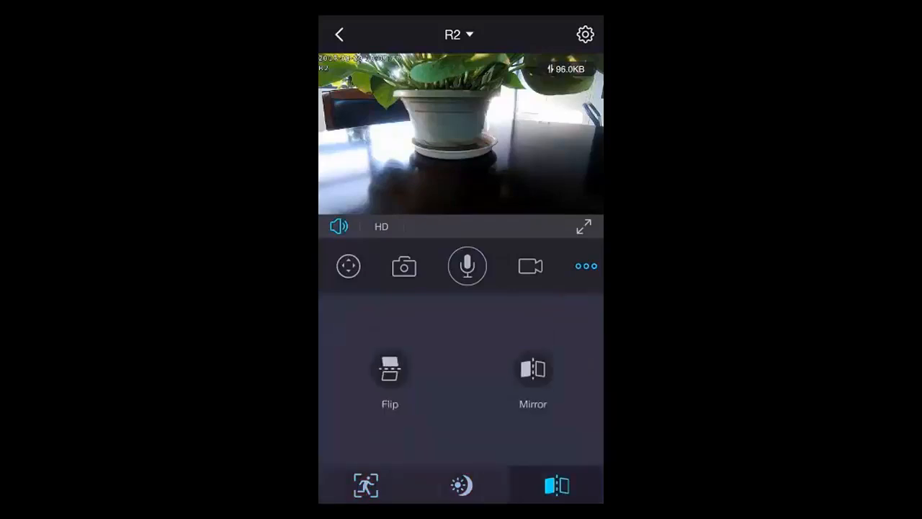
{"action": "left_click", "coordinate": [389, 368]}
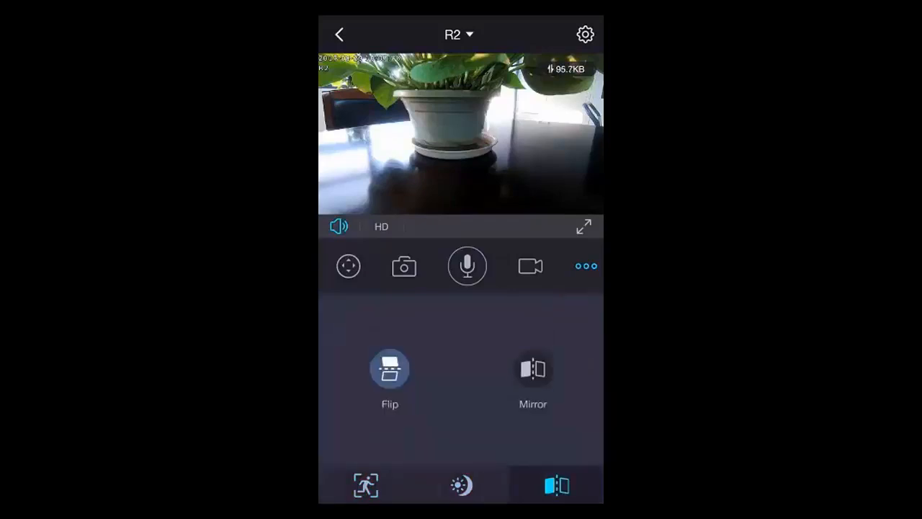
{"action": "left_click", "coordinate": [389, 369]}
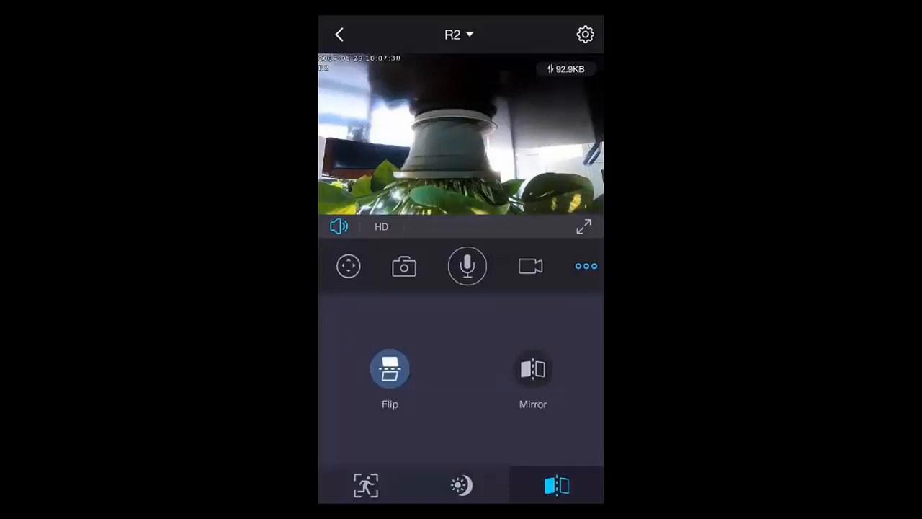
{"action": "left_click", "coordinate": [389, 368]}
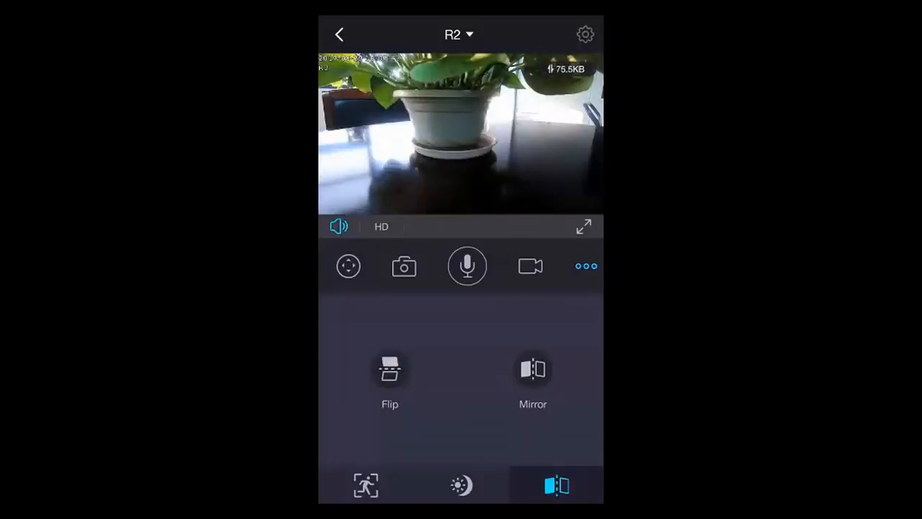
Check R2's My Plan page across Unpaid, Paid, Closed and All tabs, finding no subscription
{"action": "left_click", "coordinate": [585, 35]}
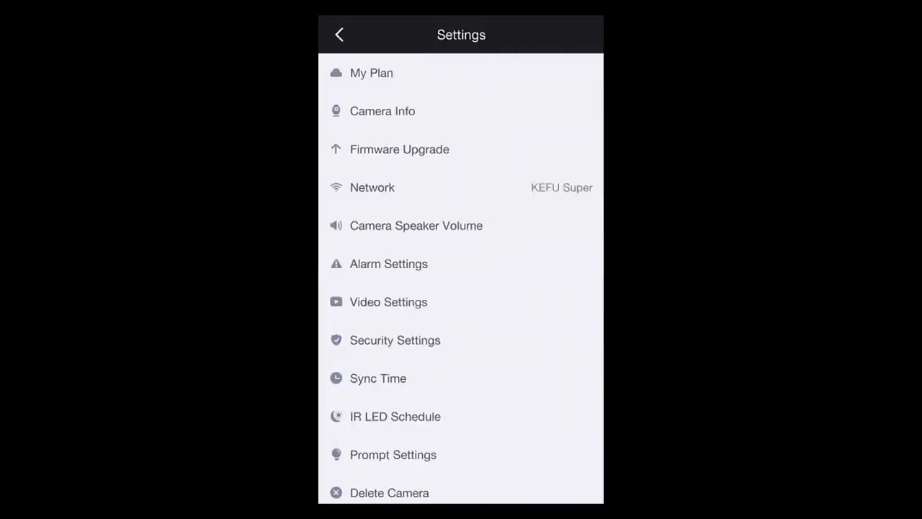
{"action": "left_click", "coordinate": [372, 72]}
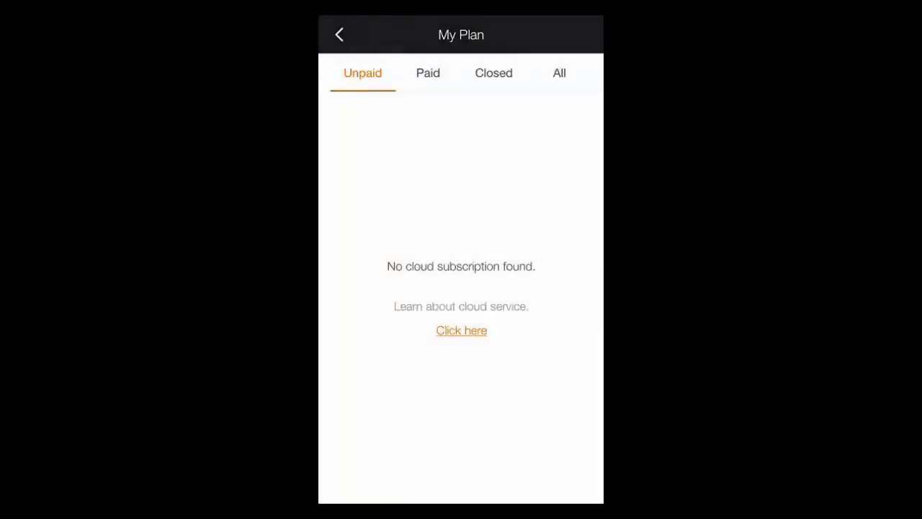
{"action": "left_click", "coordinate": [426, 72]}
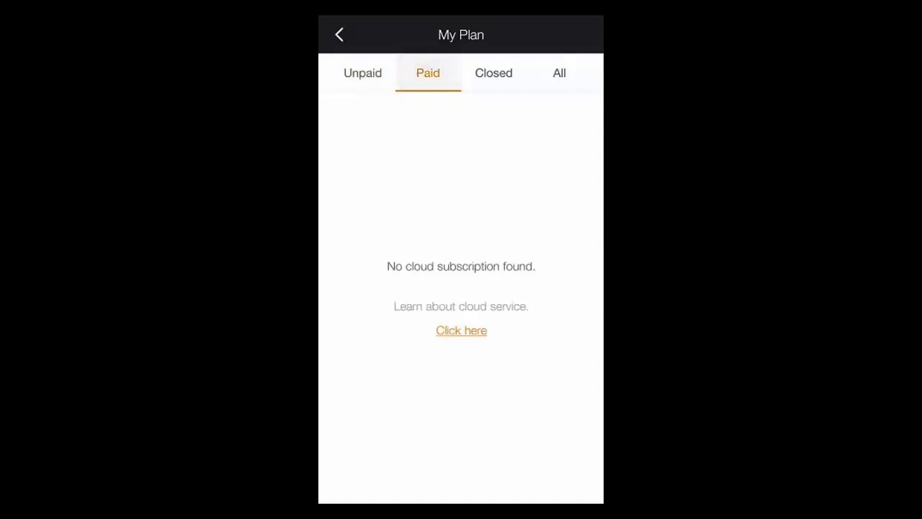
{"action": "left_click", "coordinate": [493, 72]}
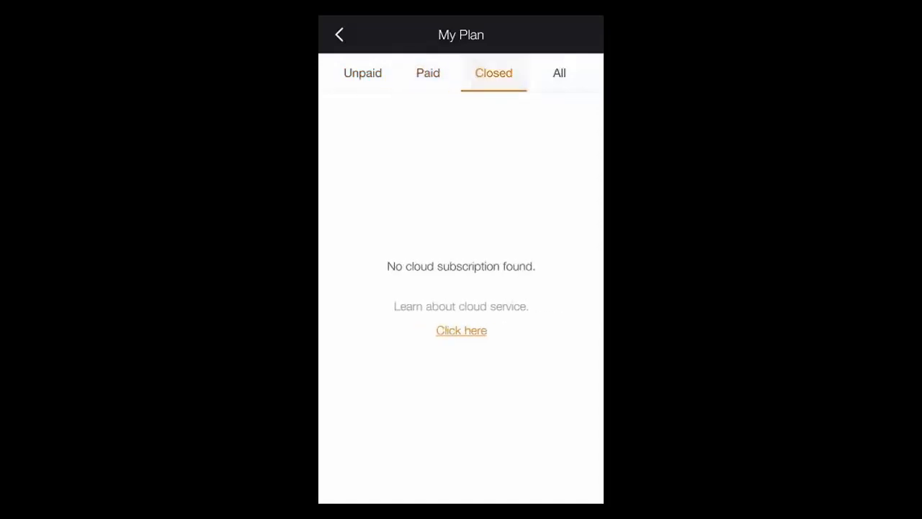
{"action": "left_click", "coordinate": [559, 72]}
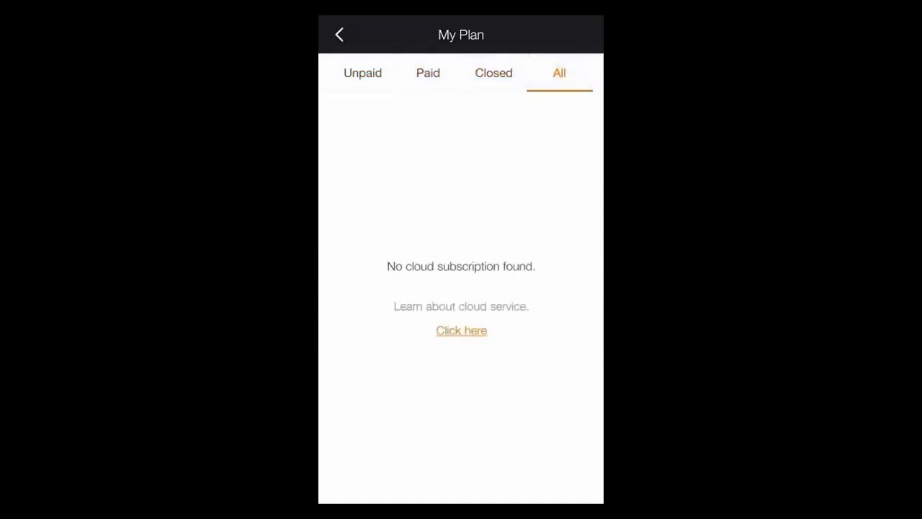
{"action": "left_click", "coordinate": [340, 35]}
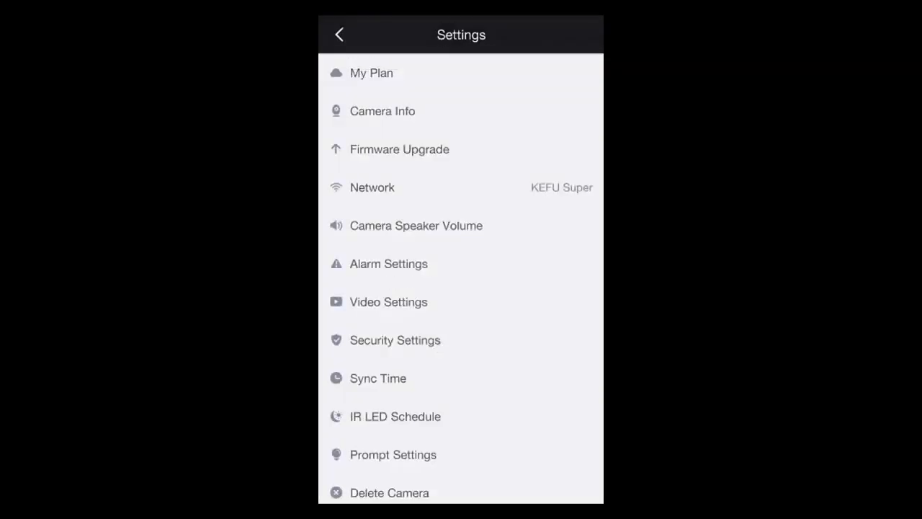
View Camera Info, confirm firmware is up to date, and list the Wi-Fi networks R2 can join
{"action": "left_click", "coordinate": [383, 109]}
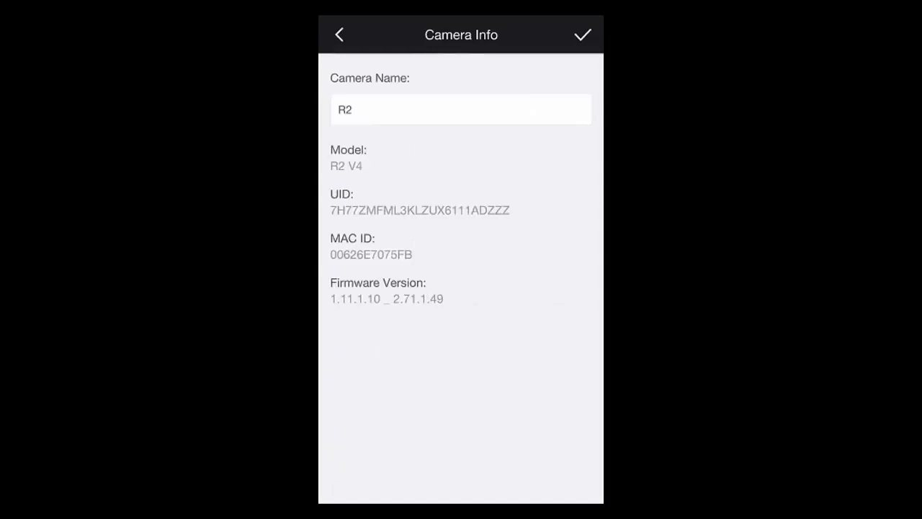
{"action": "left_click", "coordinate": [340, 34]}
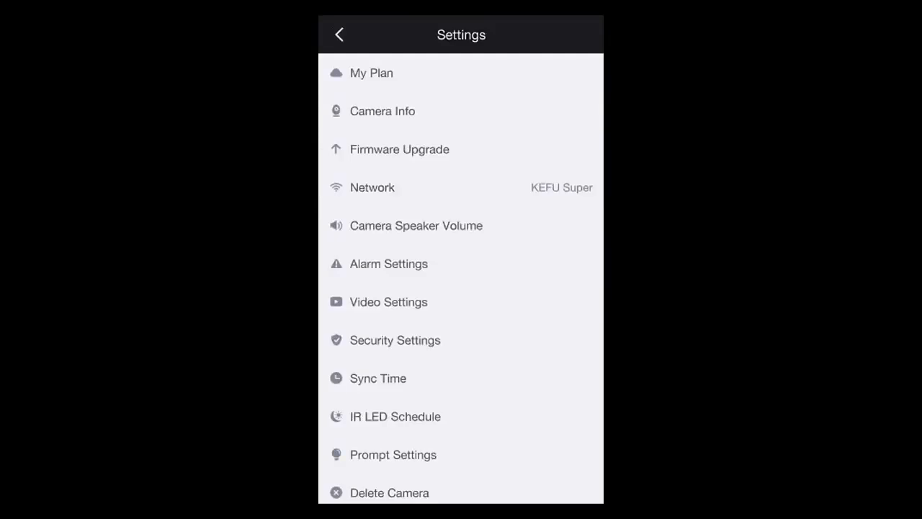
{"action": "left_click", "coordinate": [399, 148]}
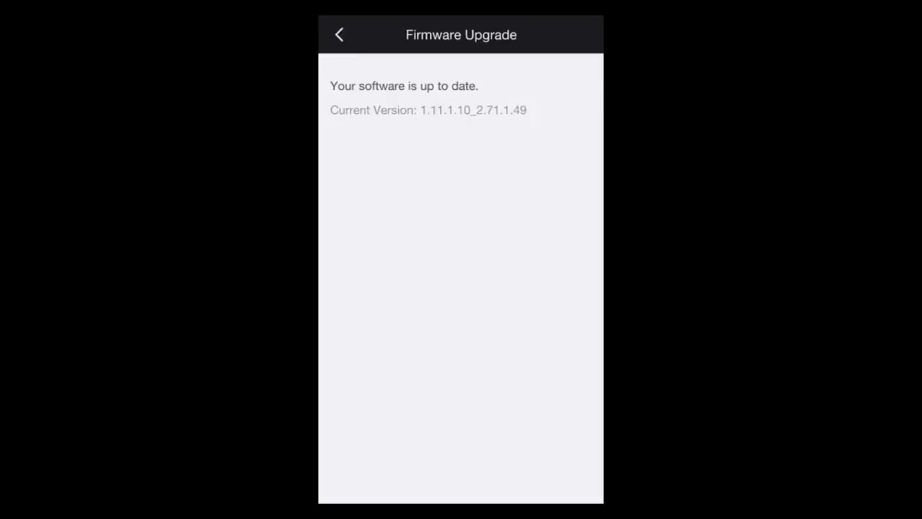
{"action": "left_click", "coordinate": [339, 35]}
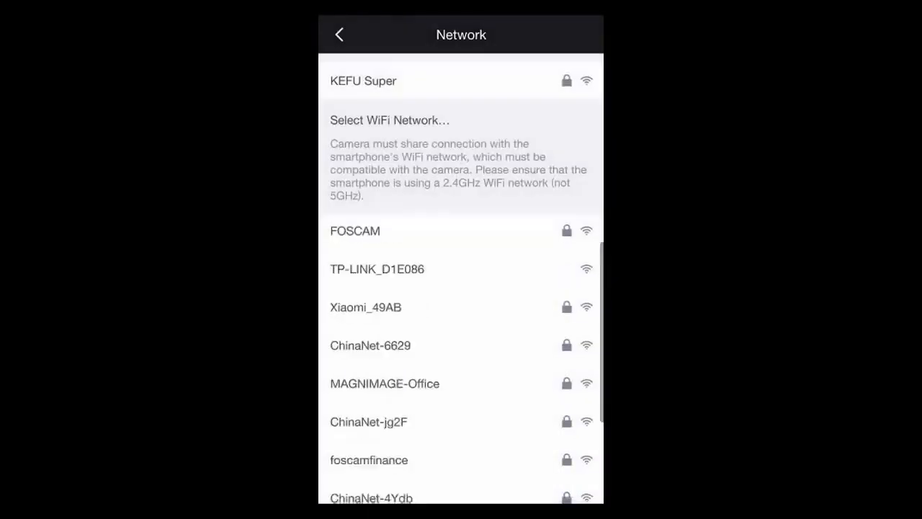
{"action": "left_click", "coordinate": [340, 35]}
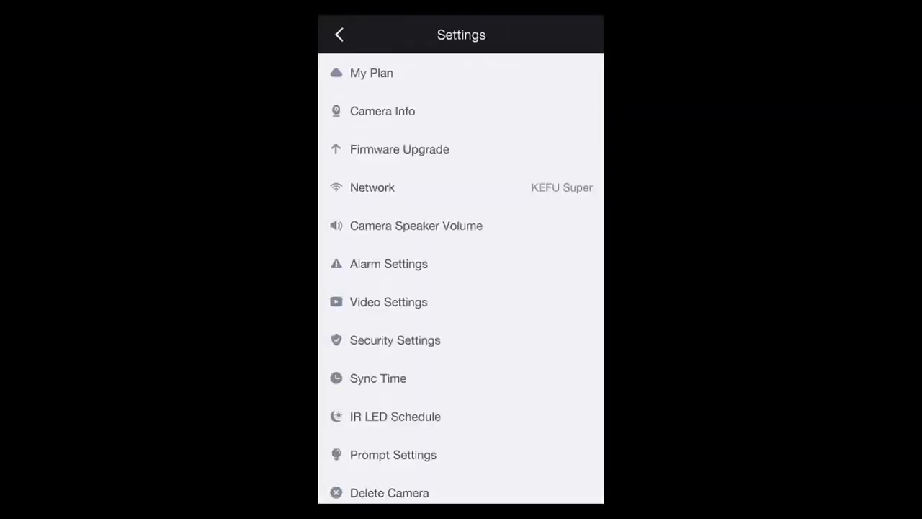
Raise the Camera Speaker Volume with the slider, then open Motion Detection under Alarm Settings
{"action": "left_click", "coordinate": [415, 224]}
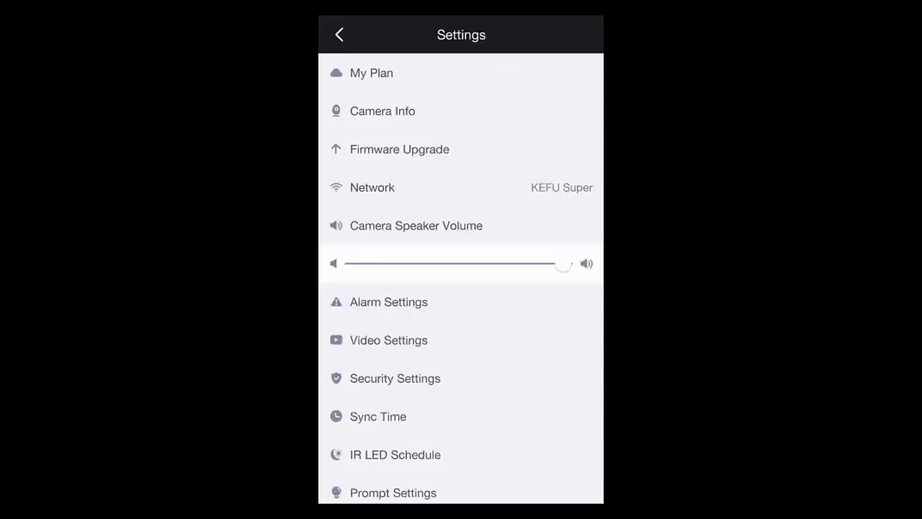
{"action": "left_click_drag", "start_coordinate": [565, 264], "coordinate": [449, 264]}
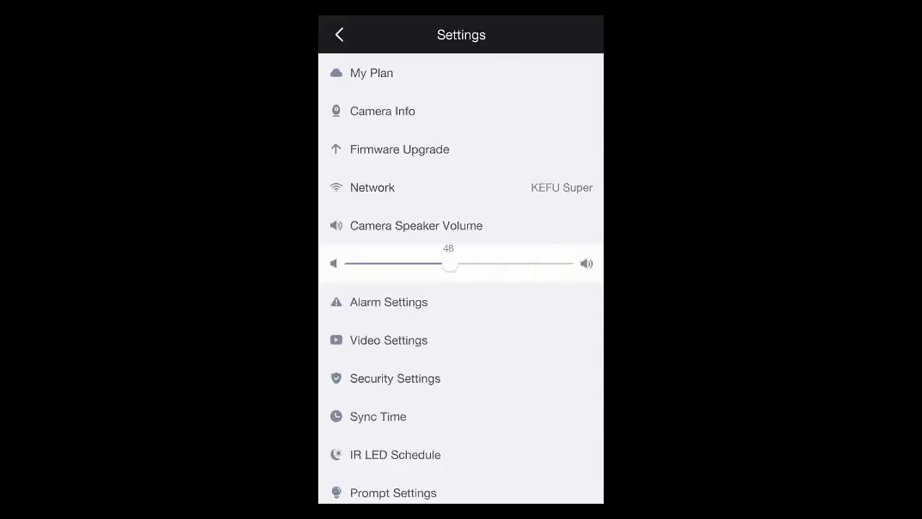
{"action": "left_click_drag", "start_coordinate": [449, 267], "coordinate": [508, 266]}
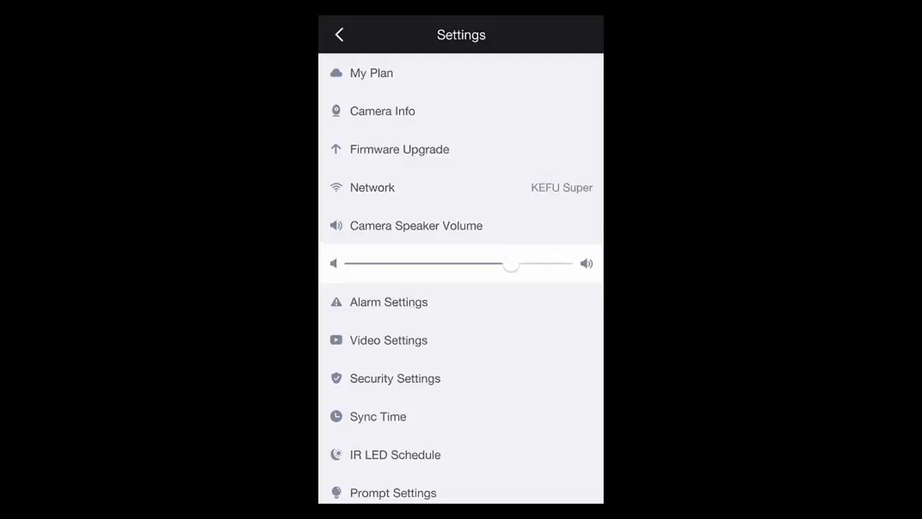
{"action": "left_click", "coordinate": [389, 301]}
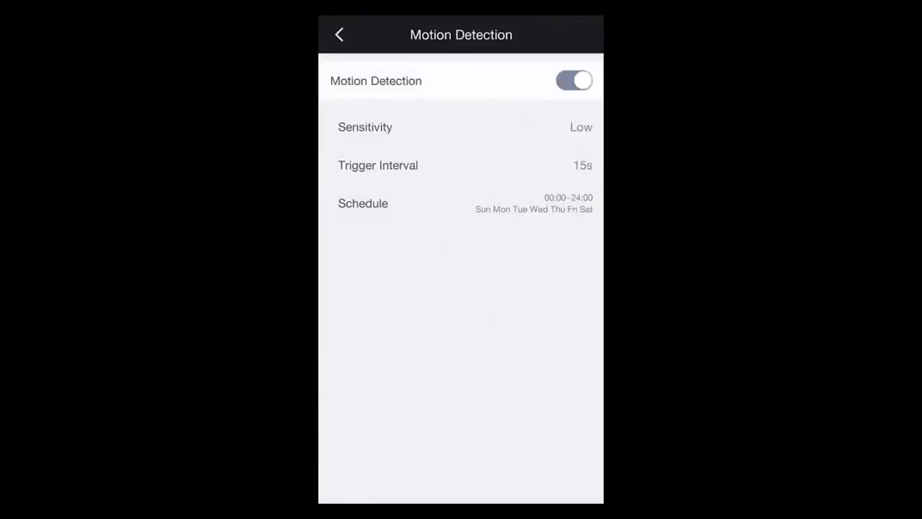
Toggle motion detection off and on and keep the 15s trigger interval
{"action": "left_click", "coordinate": [574, 81]}
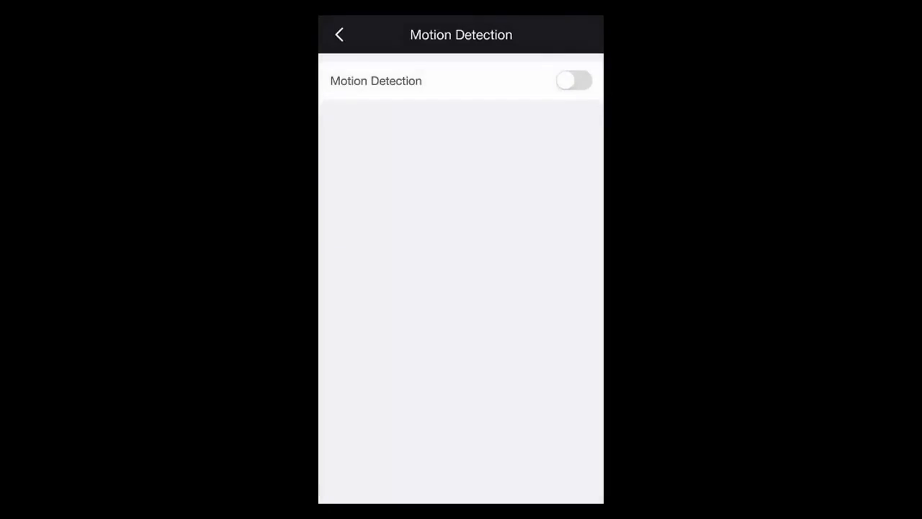
{"action": "left_click", "coordinate": [573, 80]}
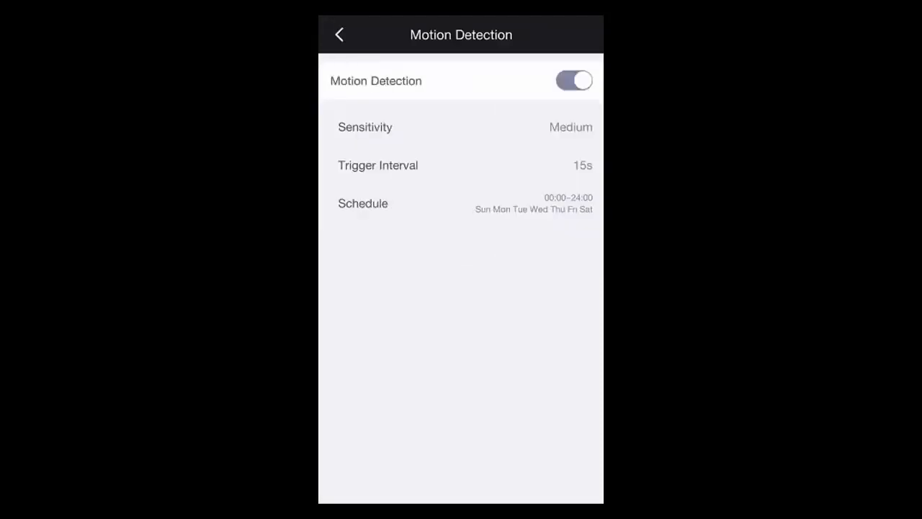
{"action": "left_click", "coordinate": [461, 164]}
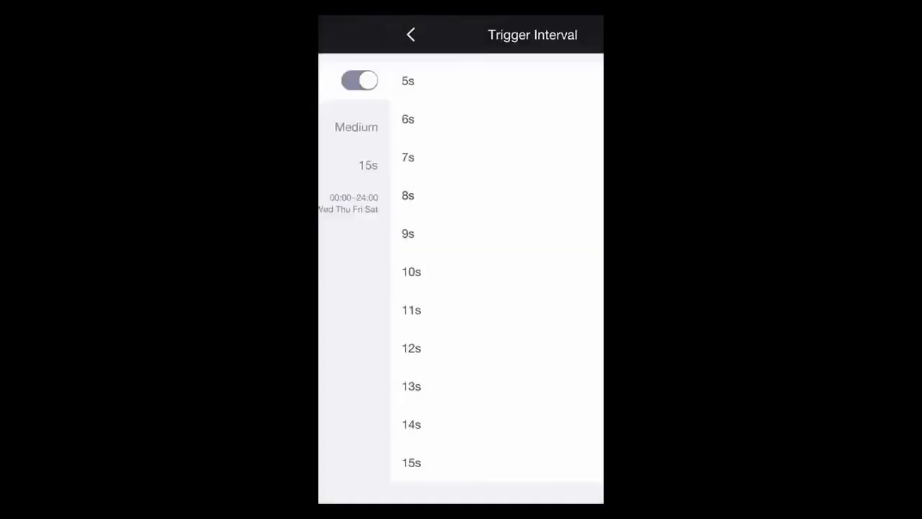
{"action": "left_click", "coordinate": [411, 34]}
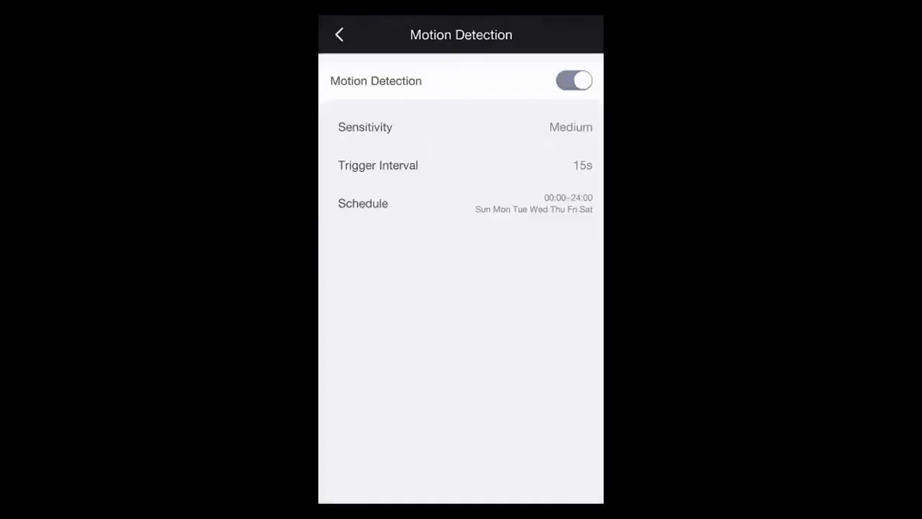
Look at the detection schedule without changing it and return to the settings list
{"action": "left_click", "coordinate": [461, 203]}
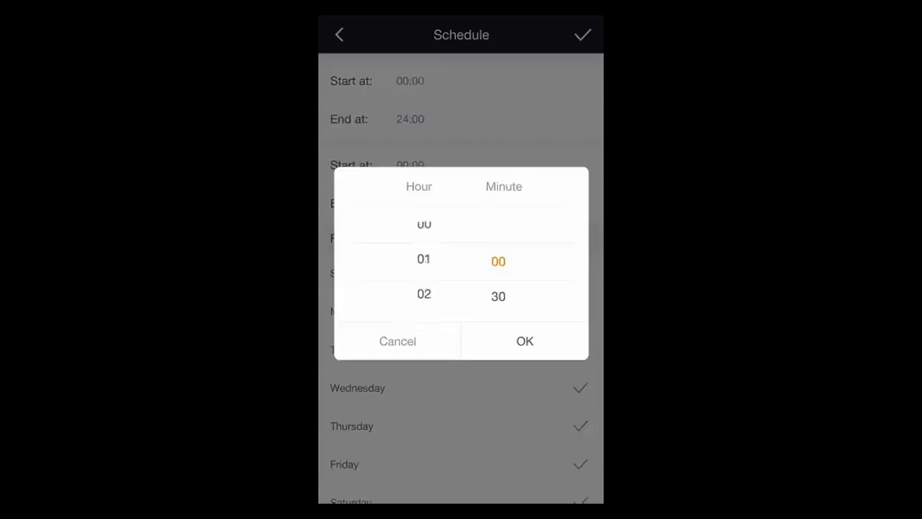
{"action": "left_click", "coordinate": [398, 340]}
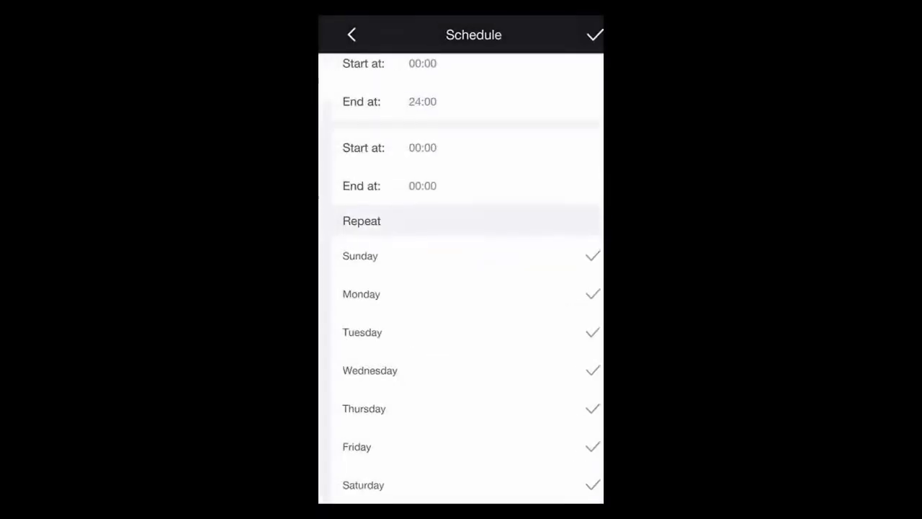
{"action": "left_click", "coordinate": [351, 34]}
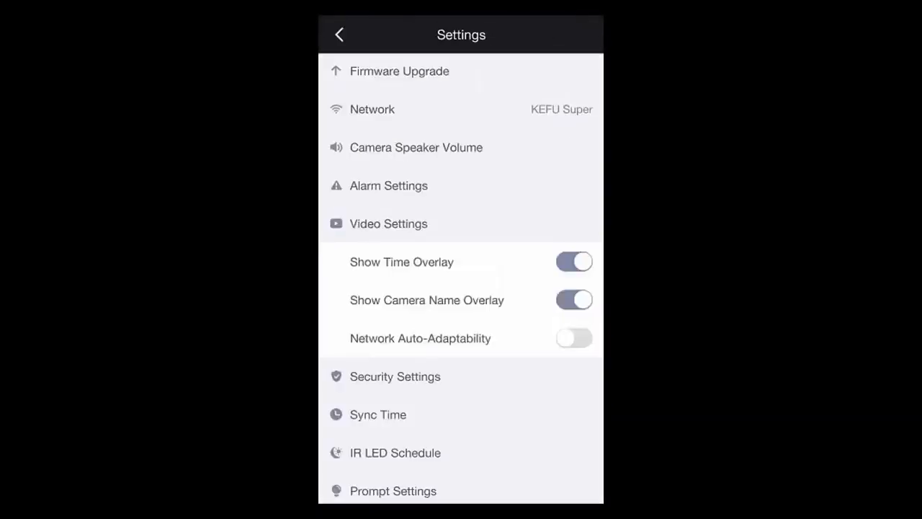
Toggle Show Time Overlay and Show Camera Name Overlay off and back on
{"action": "left_click", "coordinate": [573, 263]}
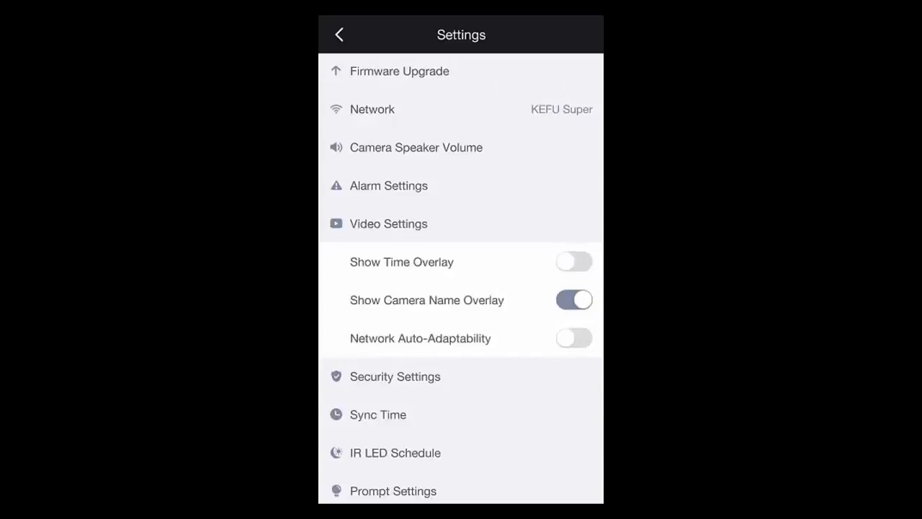
{"action": "left_click", "coordinate": [574, 262]}
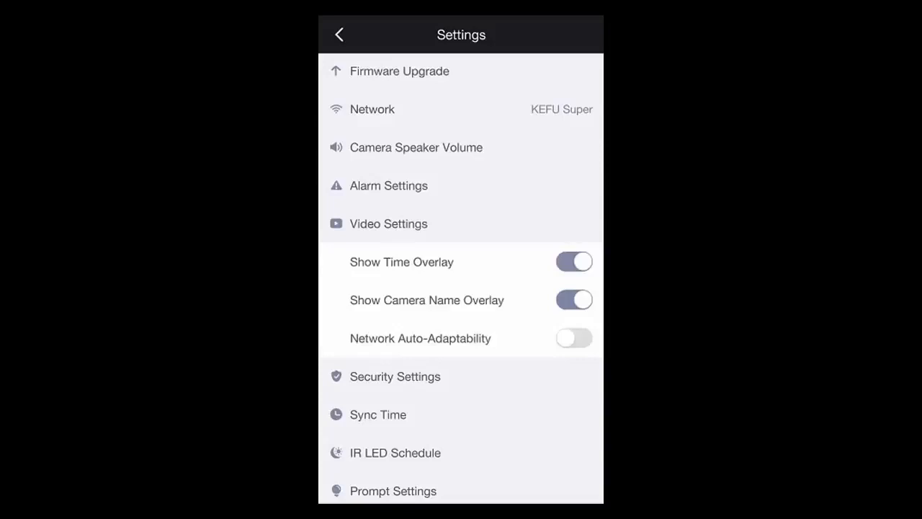
{"action": "left_click", "coordinate": [573, 300]}
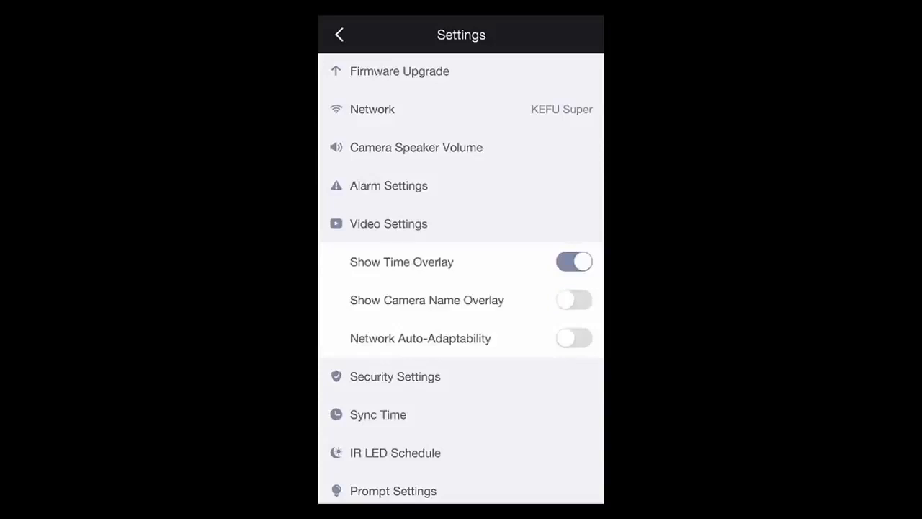
{"action": "left_click", "coordinate": [573, 299]}
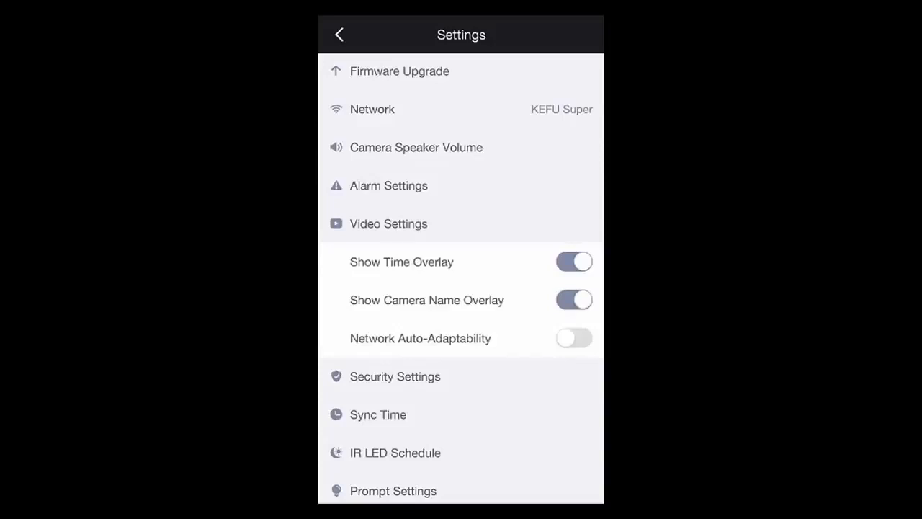
Toggle Network Auto-Adaptability on and off, then open Security Settings
{"action": "left_click", "coordinate": [574, 337]}
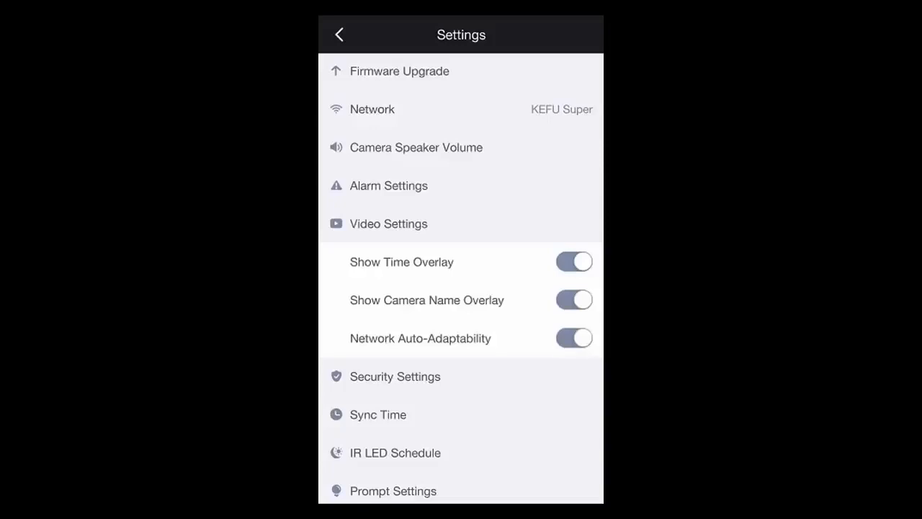
{"action": "left_click", "coordinate": [573, 337]}
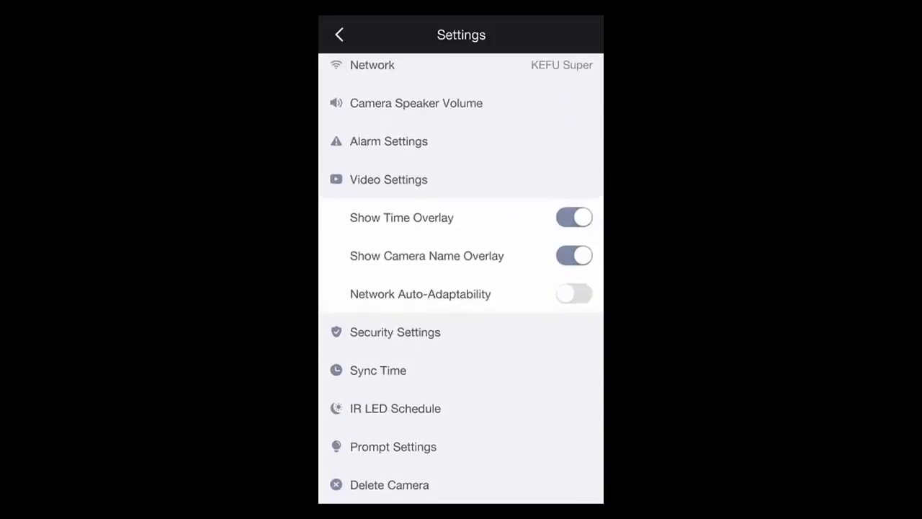
{"action": "left_click", "coordinate": [395, 332]}
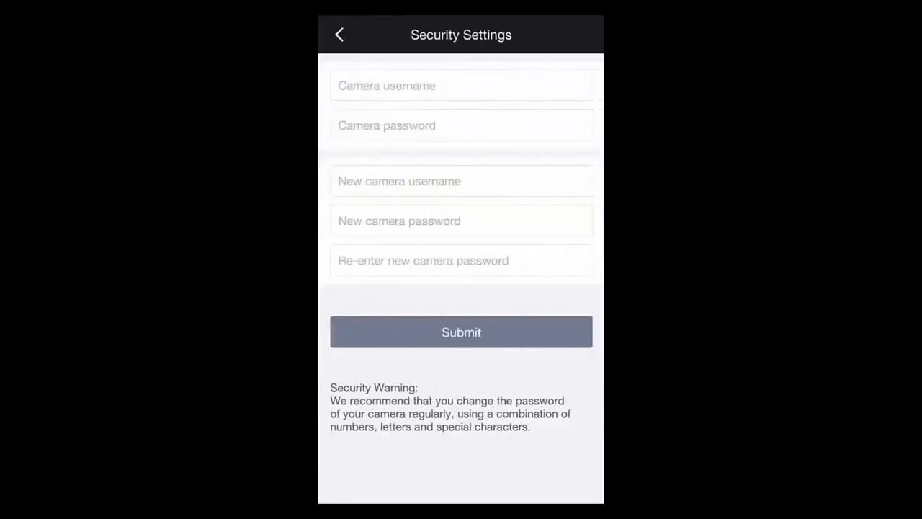
View camera R2's IR LED off-schedule (08:00–18:00) from the settings list
{"action": "left_click", "coordinate": [340, 35]}
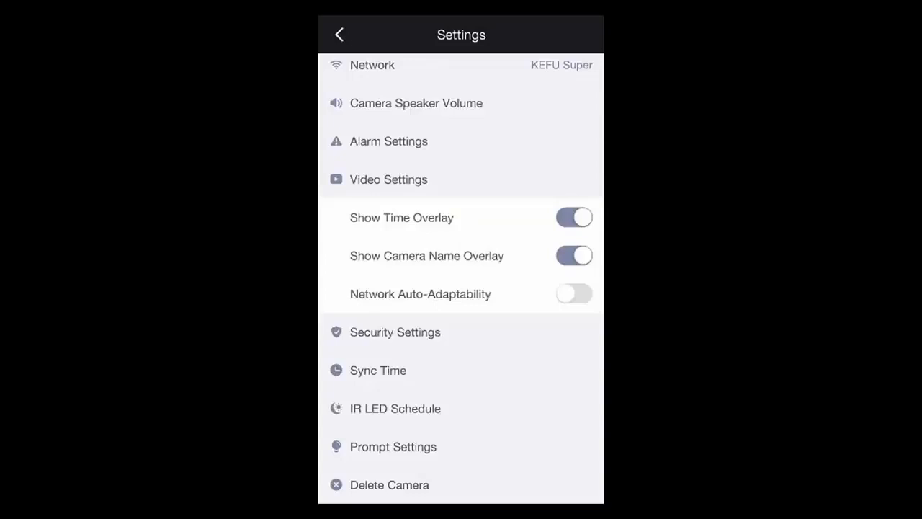
{"action": "left_click", "coordinate": [378, 368]}
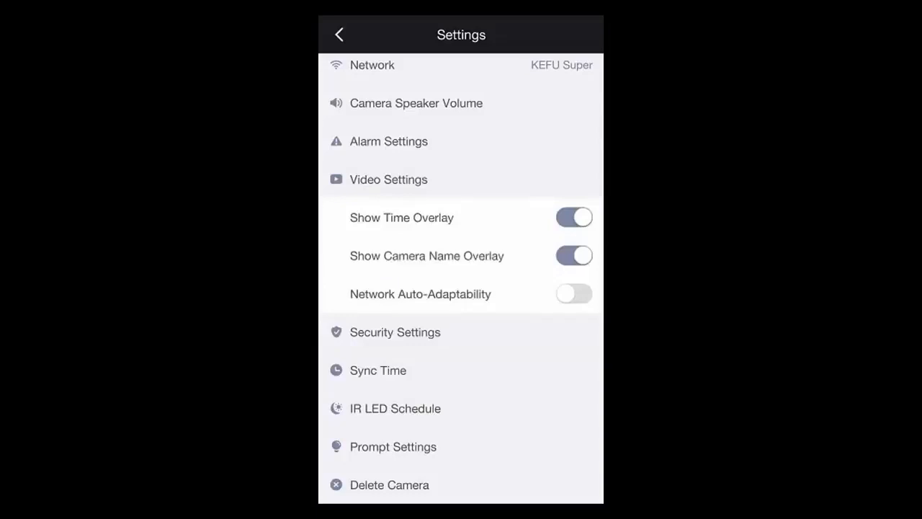
{"action": "left_click", "coordinate": [394, 409]}
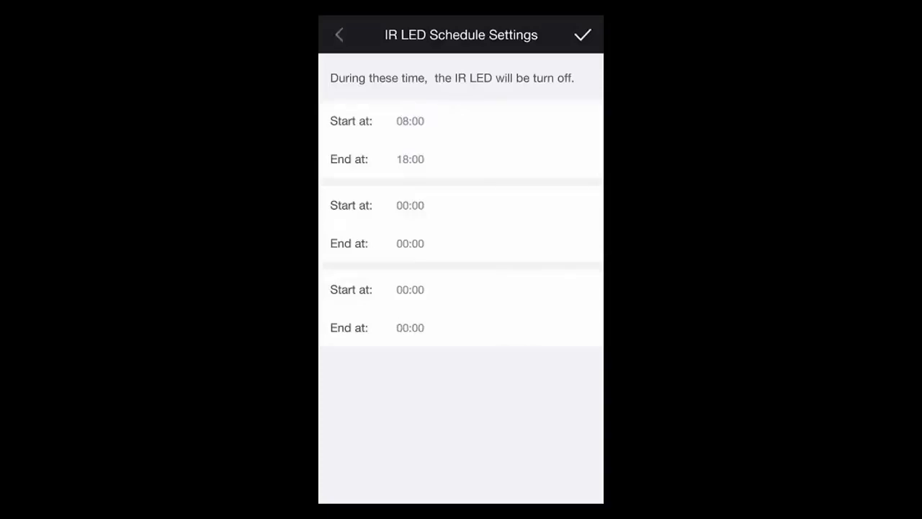
Return to settings and reveal the Prompt Settings status LED and voice prompt options
{"action": "left_click", "coordinate": [340, 34]}
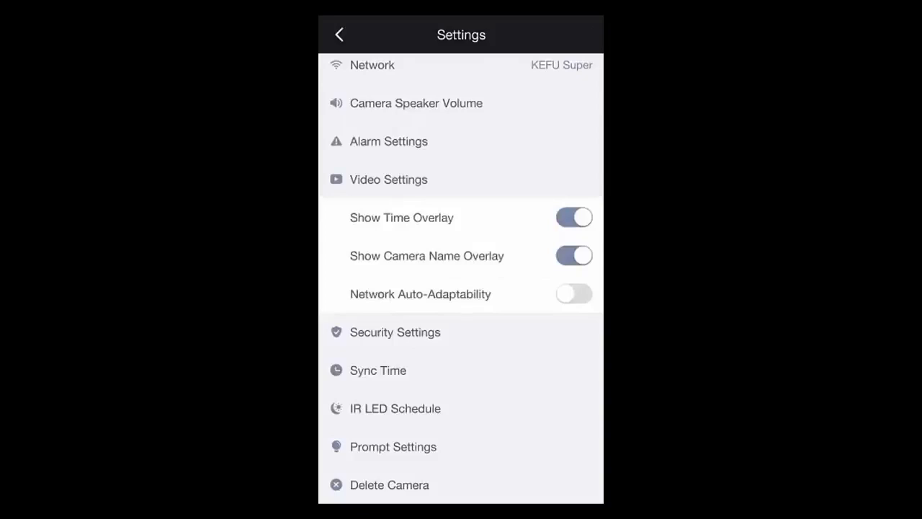
{"action": "scroll", "scroll_direction": "down", "scroll_amount": 3}
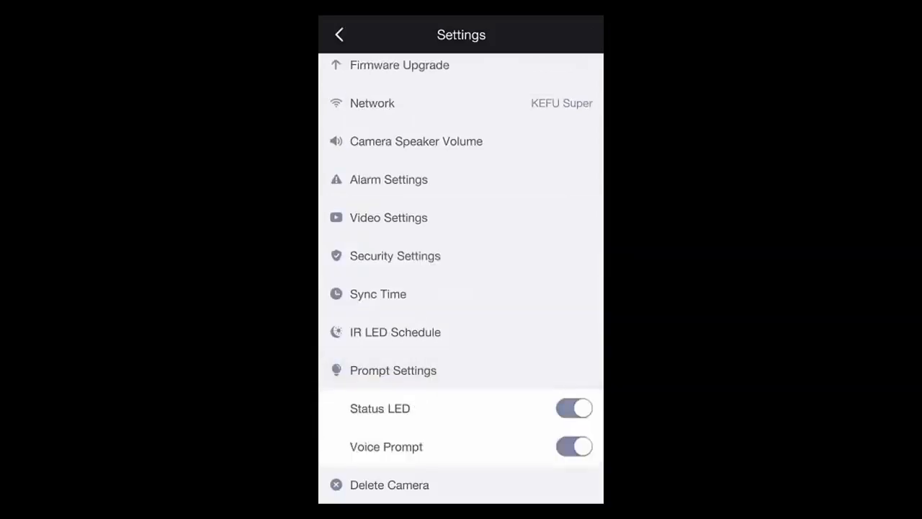
Toggle the status LED and voice prompt each off and back on
{"action": "left_click", "coordinate": [573, 409]}
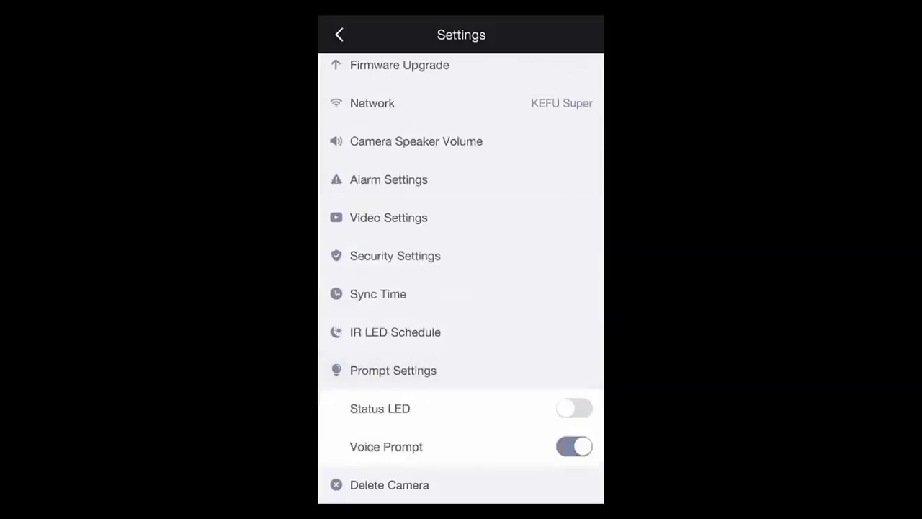
{"action": "left_click", "coordinate": [574, 407]}
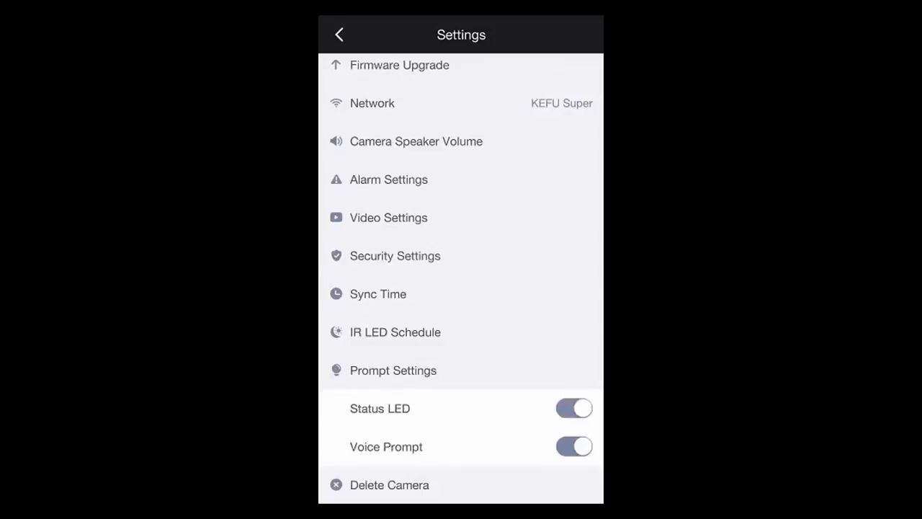
{"action": "left_click", "coordinate": [573, 447]}
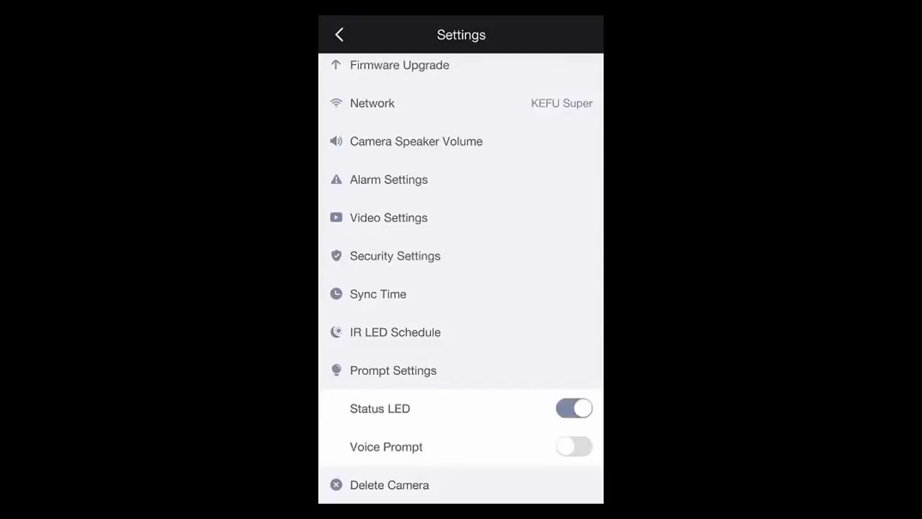
{"action": "left_click", "coordinate": [573, 447]}
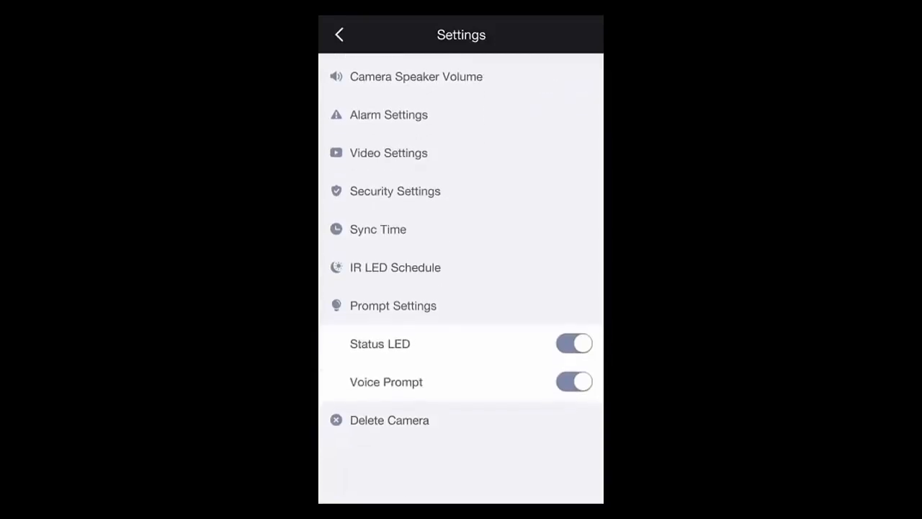
Return to the camera list and start deleting R2, raising the cloud-recording warning
{"action": "scroll", "scroll_direction": "down", "scroll_amount": 3}
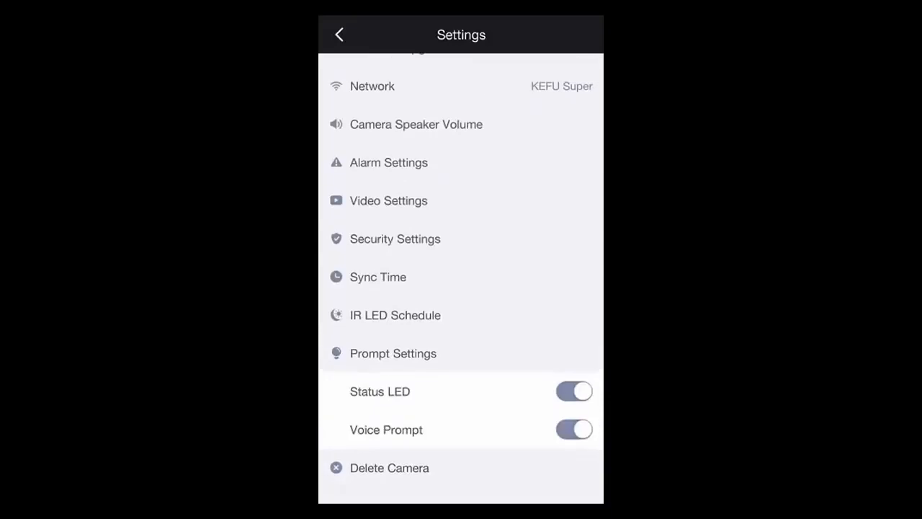
{"action": "left_click", "coordinate": [389, 466]}
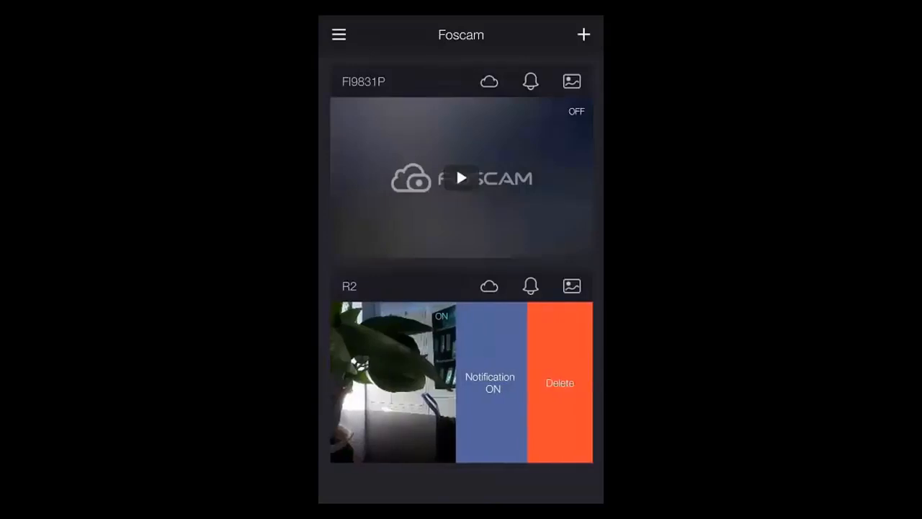
{"action": "left_click", "coordinate": [558, 384]}
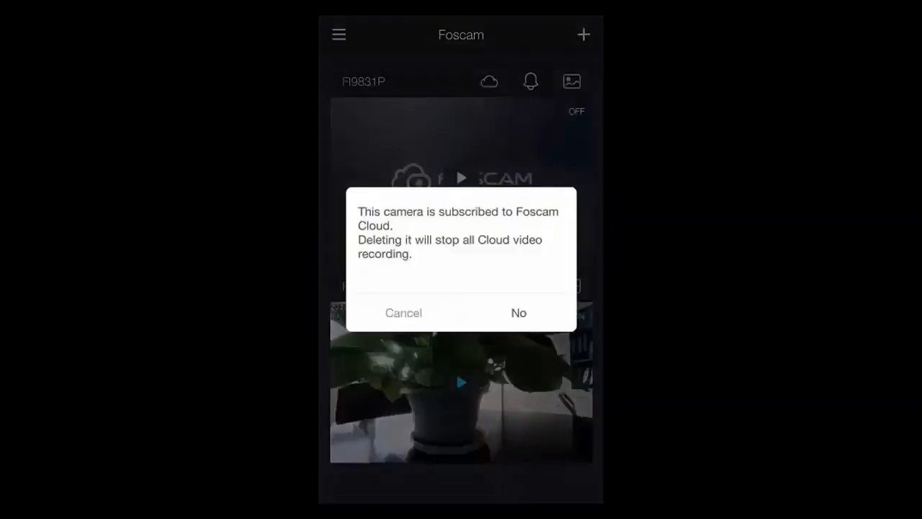